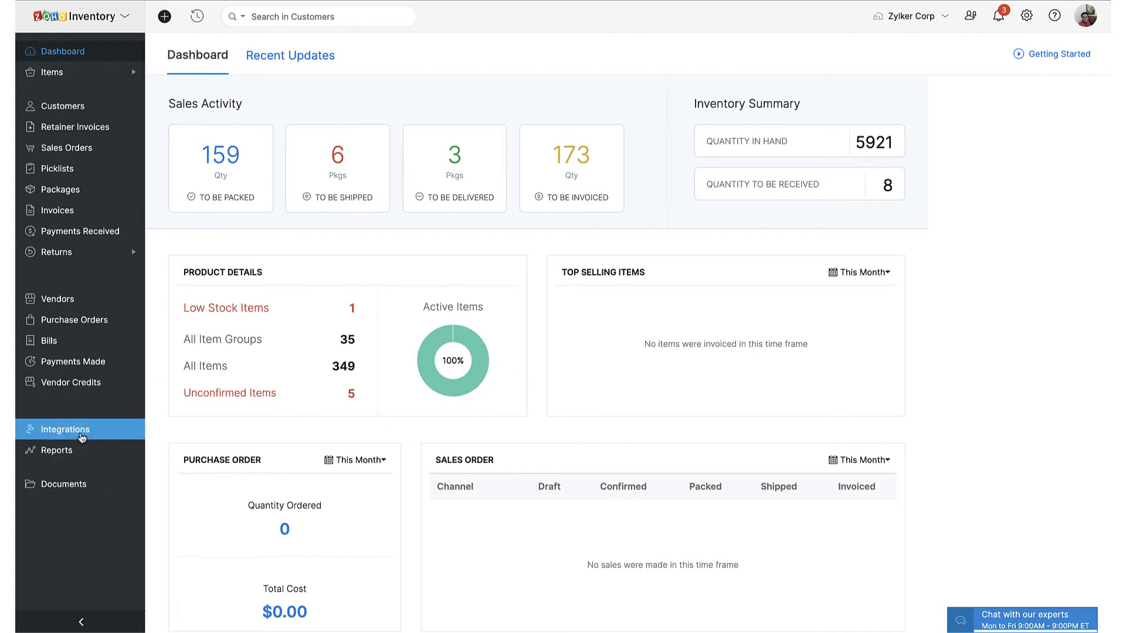
# Open the Shipping integrations settings listing Aftership, UPS and USPS carriers.
pyautogui.click(65, 428)
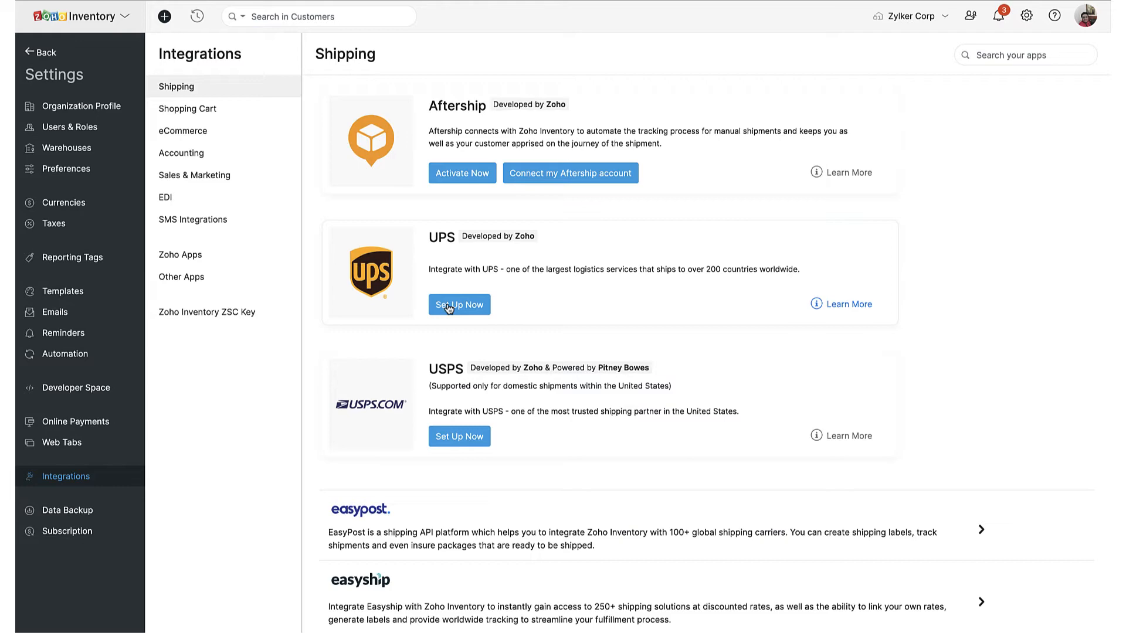
# Launch the UPS setup from the UPS card's Set Up Now.
pyautogui.click(458, 304)
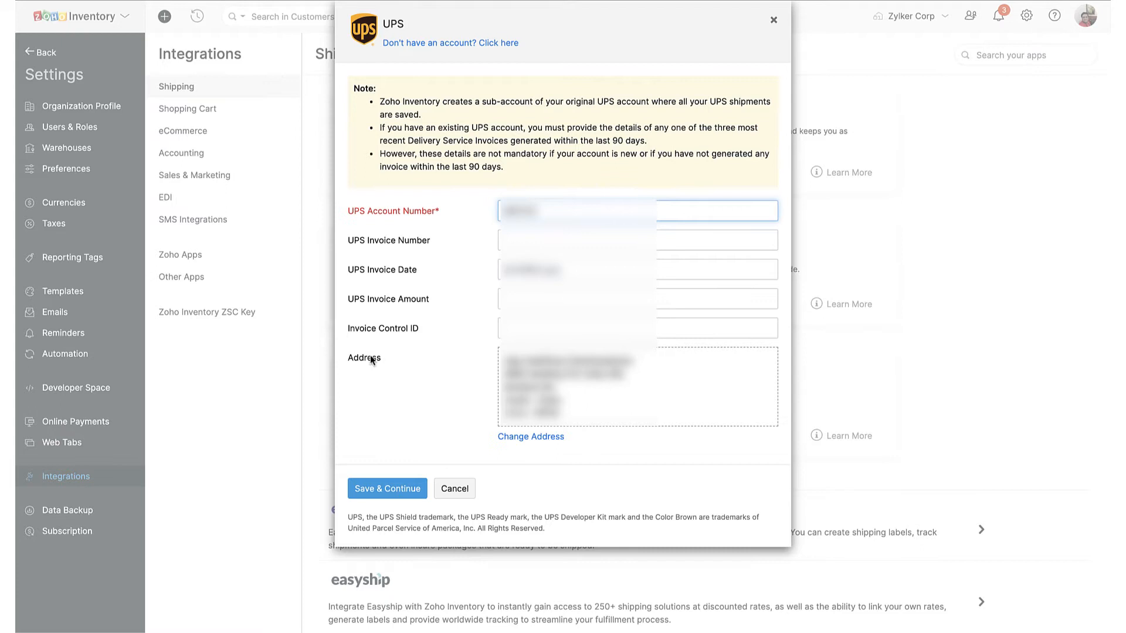
pyautogui.moveTo(328, 234)
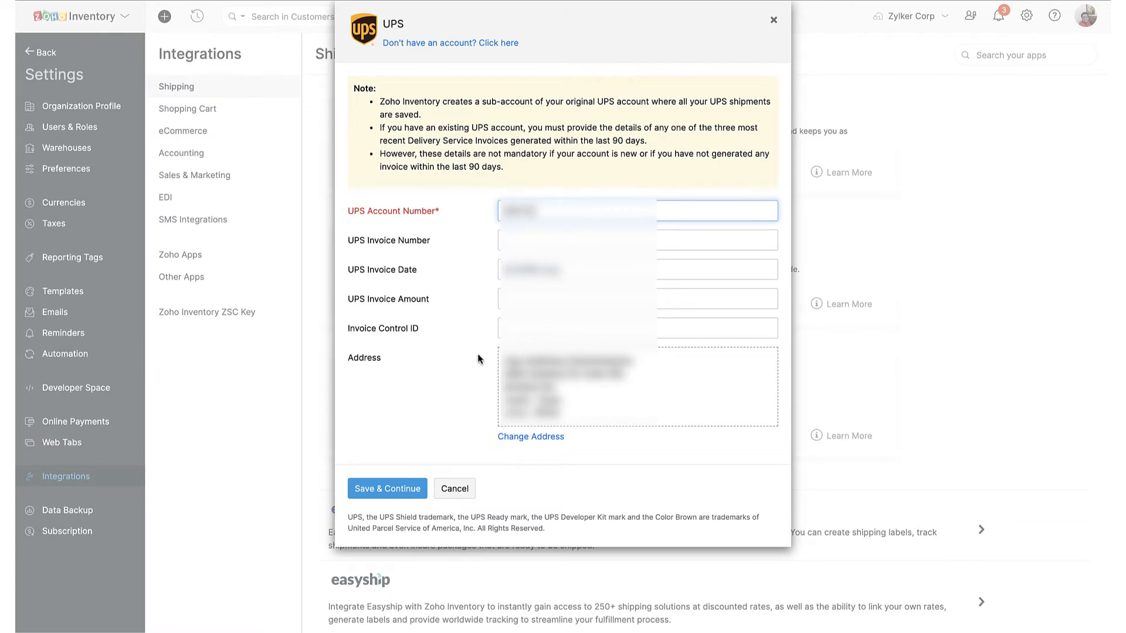
pyautogui.moveTo(366, 358)
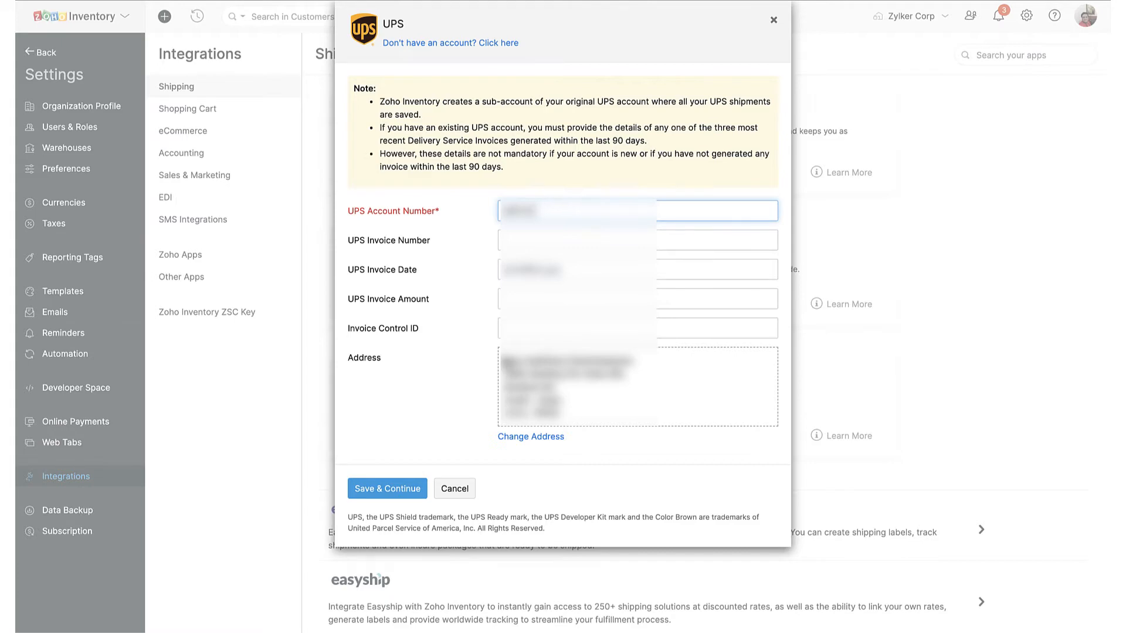
pyautogui.moveTo(517, 441)
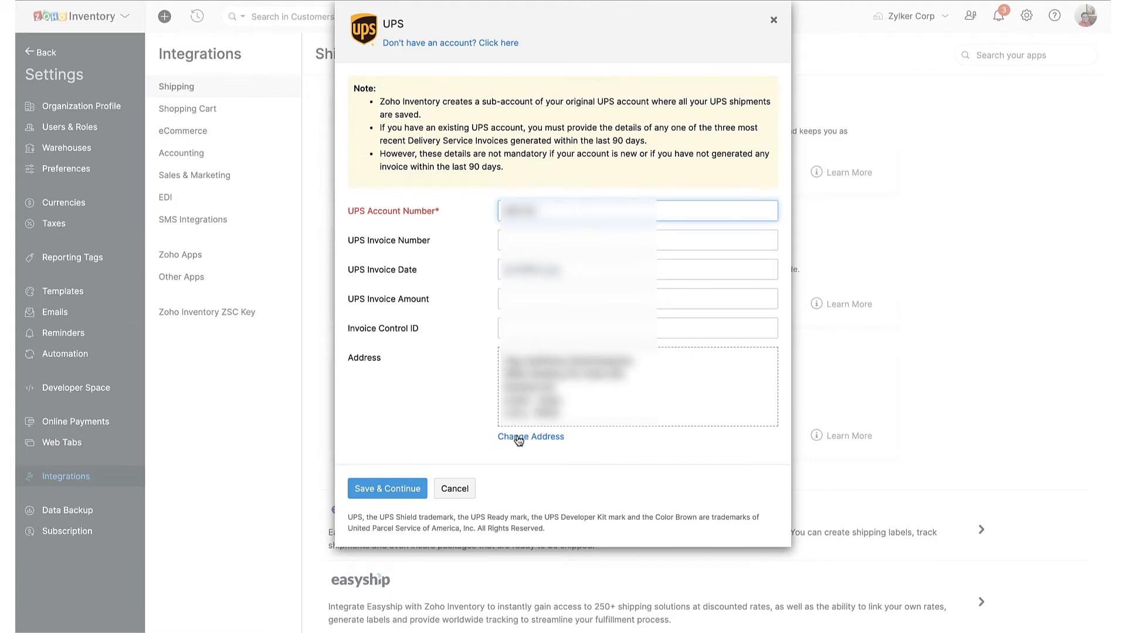
# Save a new address for the UPS account and complete the UPS connection.
pyautogui.click(531, 436)
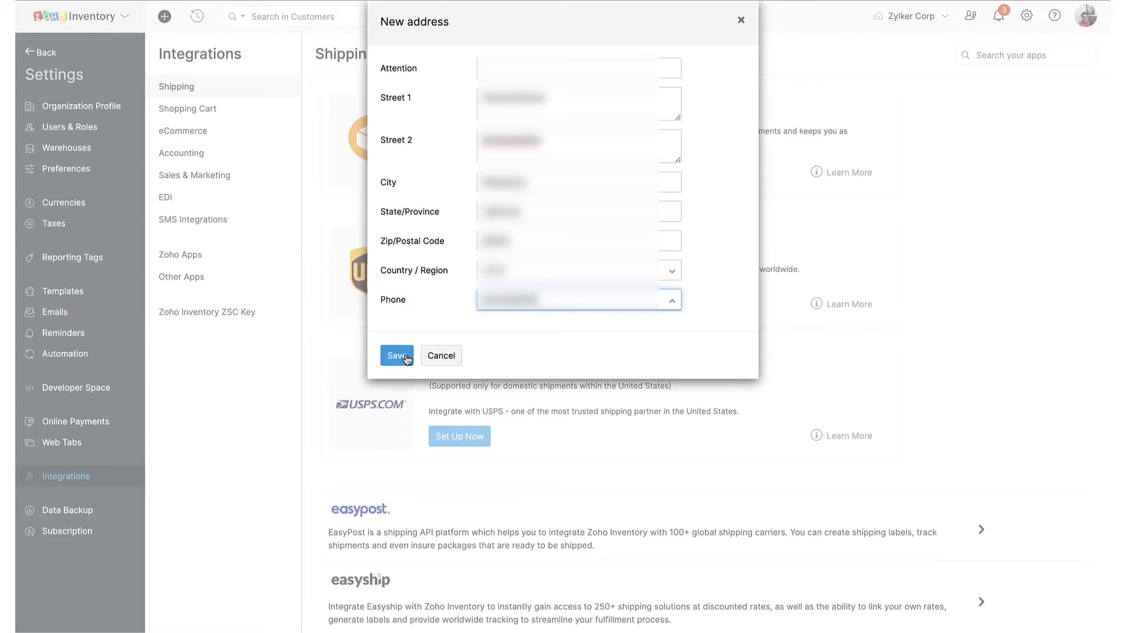
pyautogui.click(396, 355)
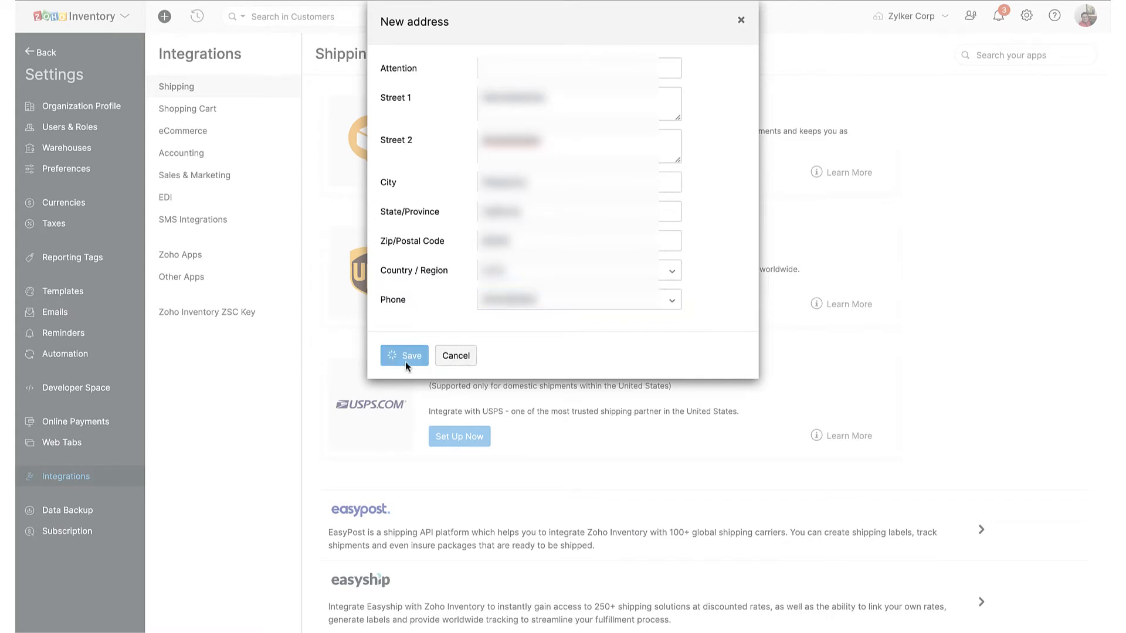
pyautogui.click(404, 355)
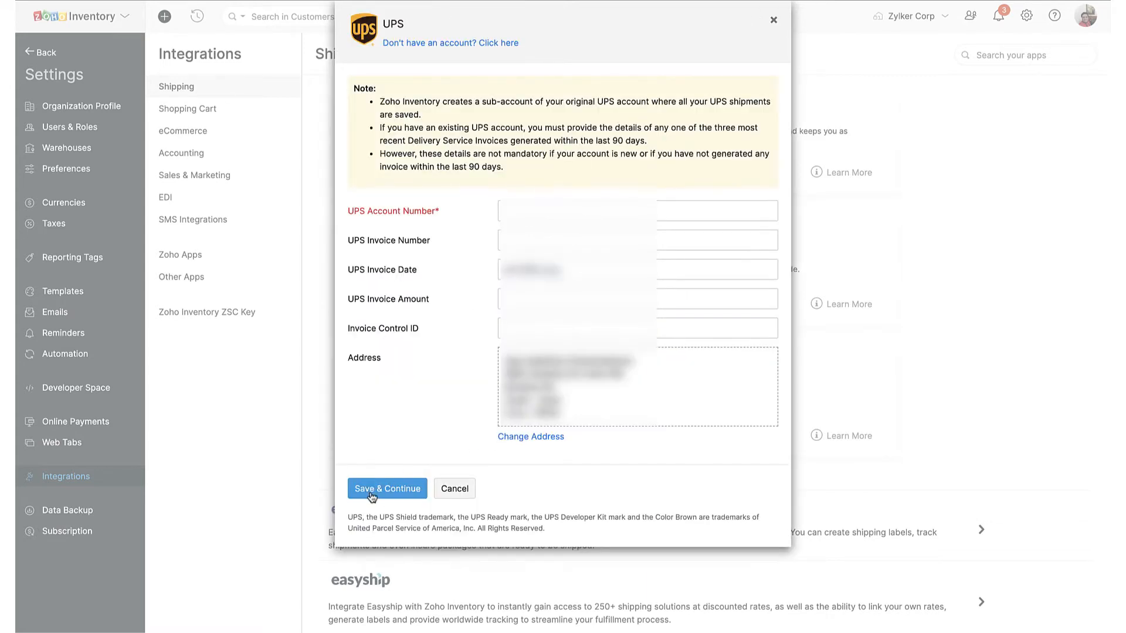
pyautogui.click(386, 488)
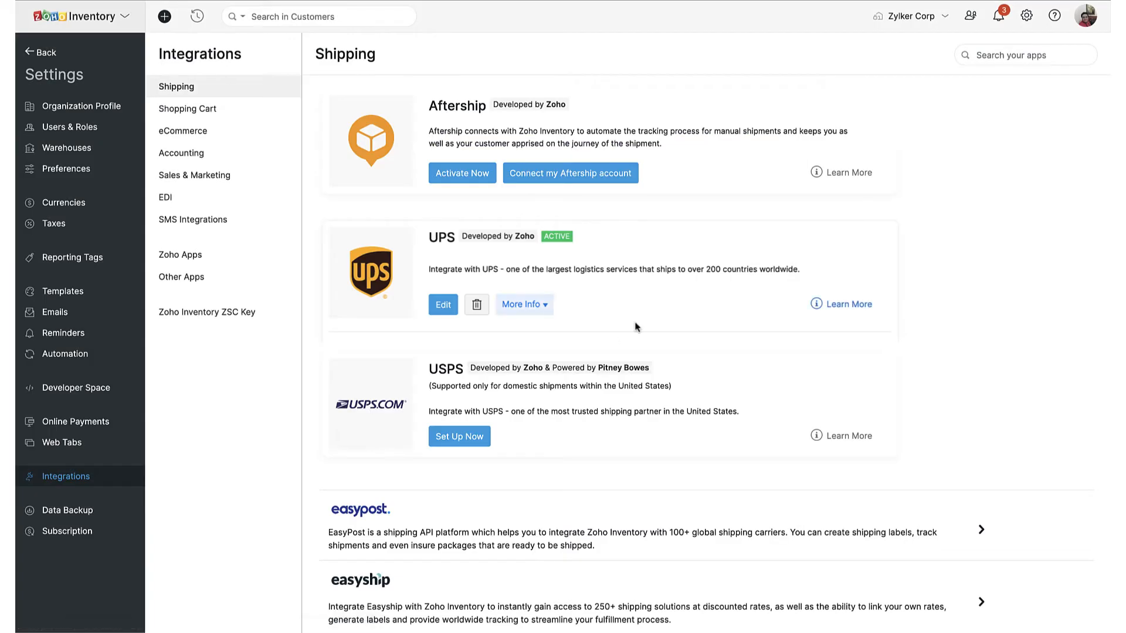
pyautogui.moveTo(600, 321)
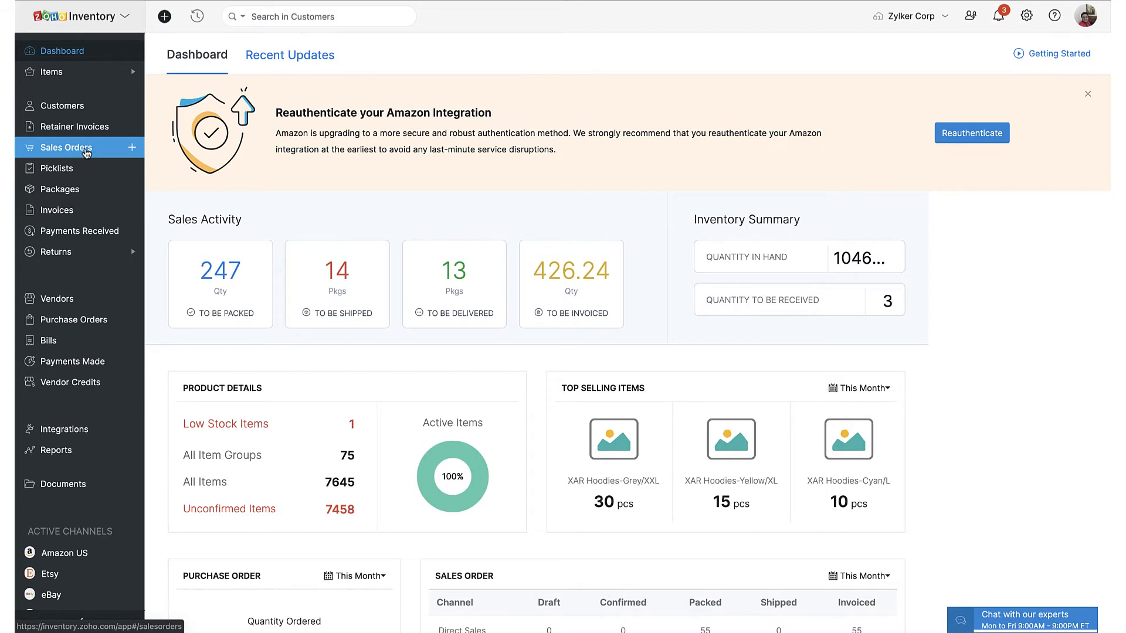
# Open sales order SO-00180 and review its two packages.
pyautogui.click(67, 147)
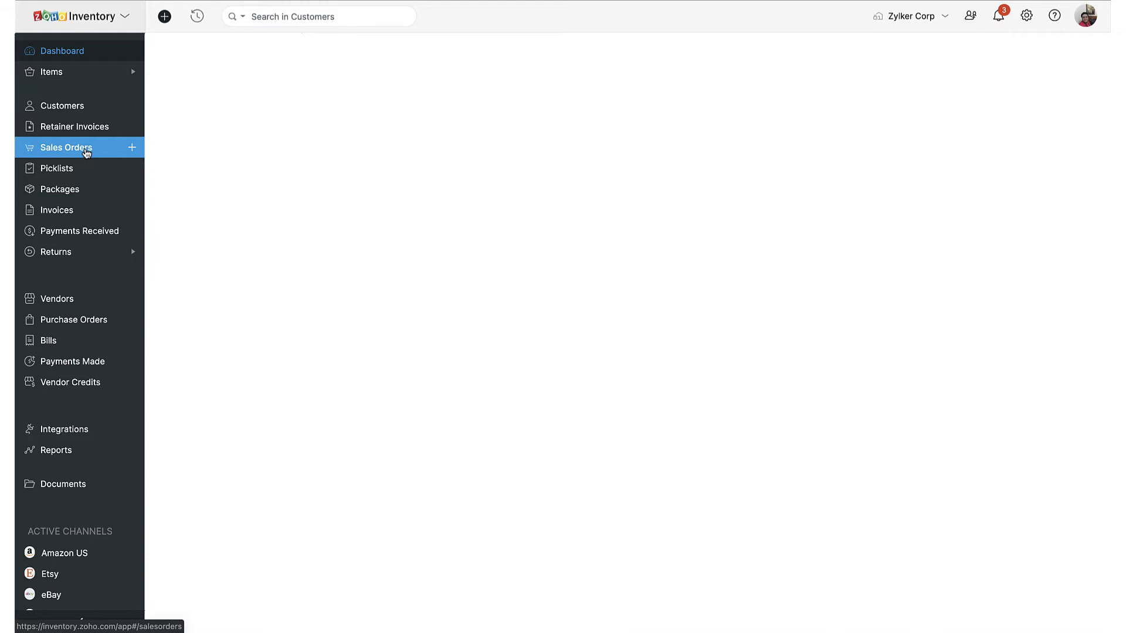
pyautogui.click(66, 147)
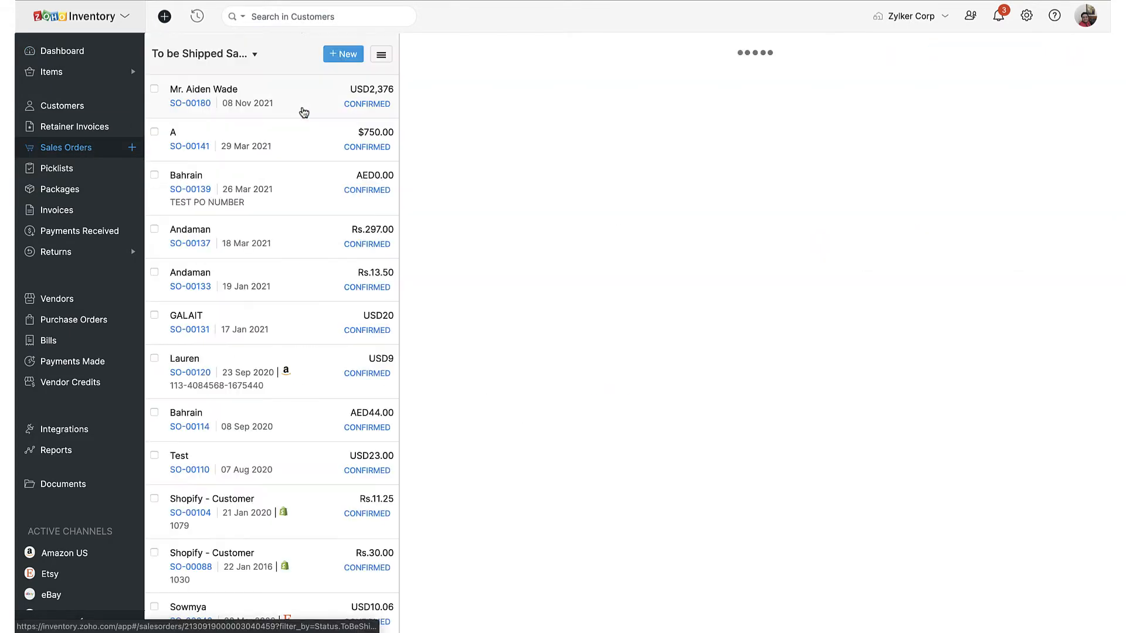
pyautogui.click(190, 102)
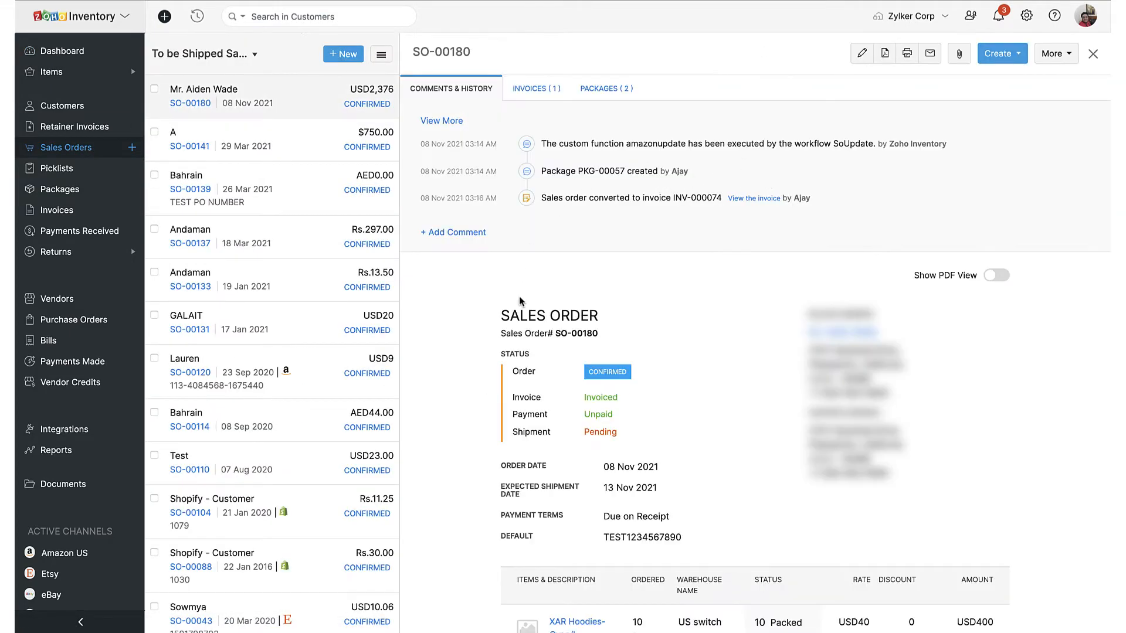
pyautogui.click(604, 87)
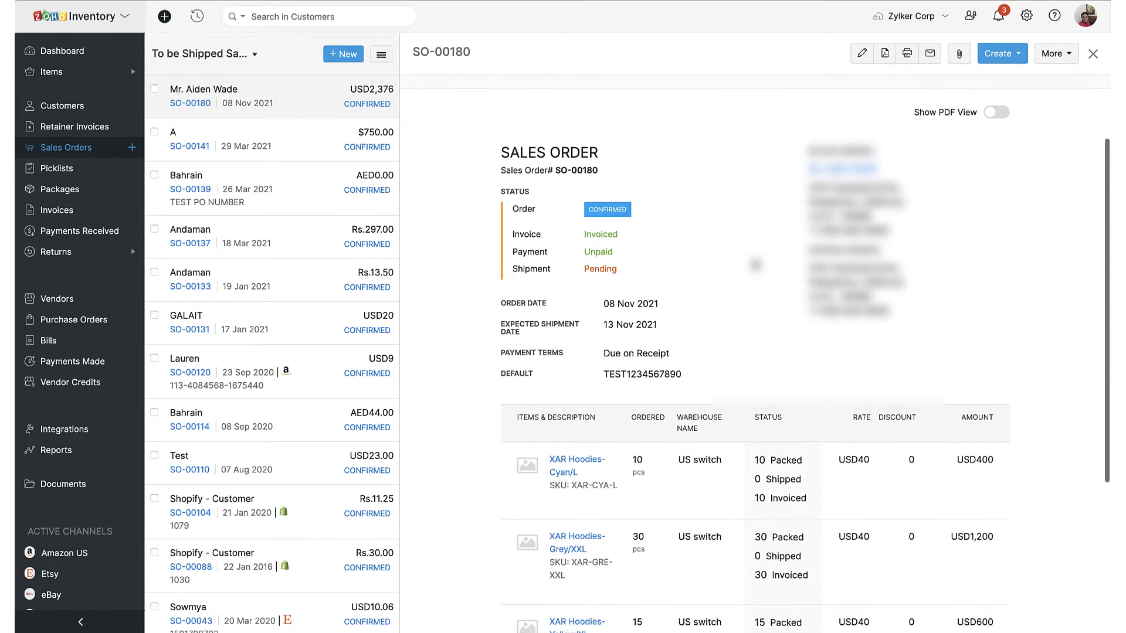
pyautogui.scroll(-3)
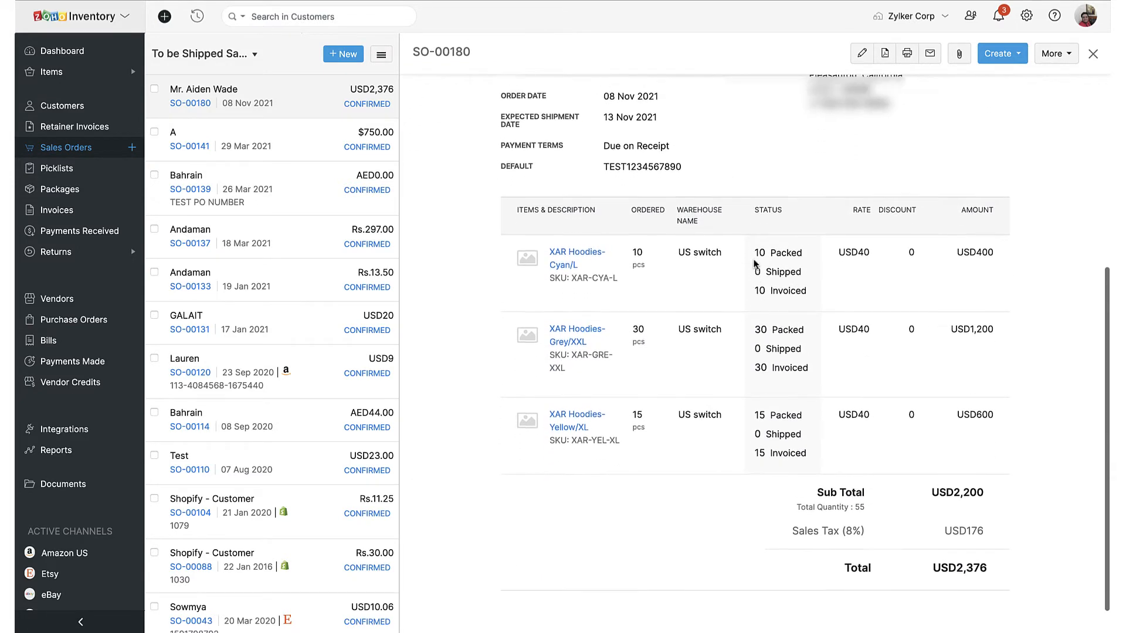
pyautogui.click(604, 88)
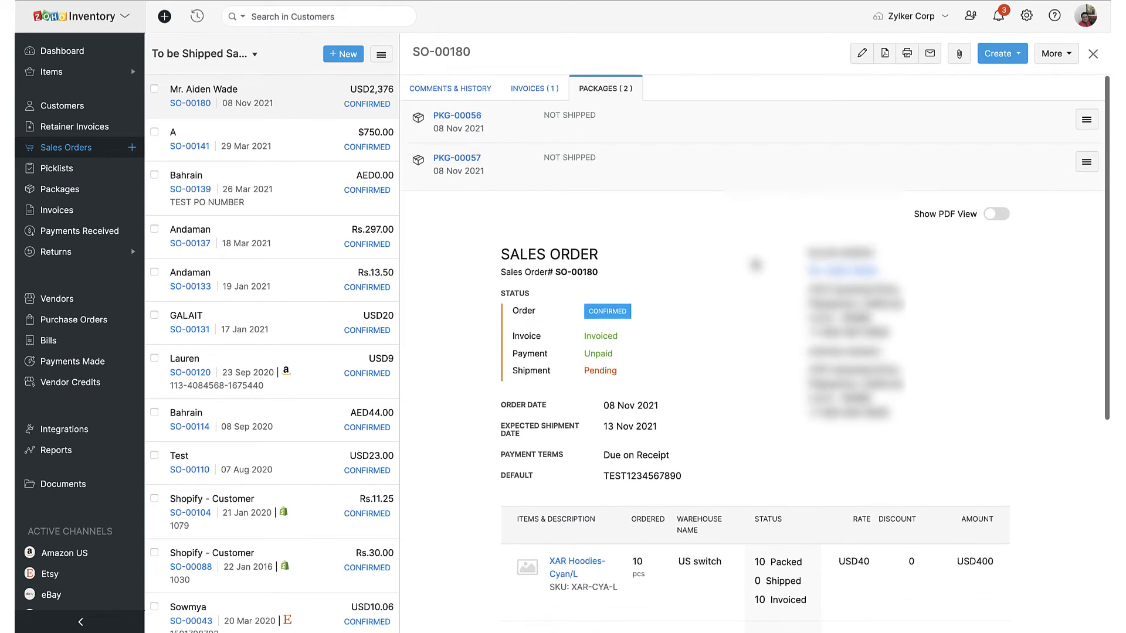
# Start a new shipment for SO-00180 shipped via a carrier.
pyautogui.click(999, 54)
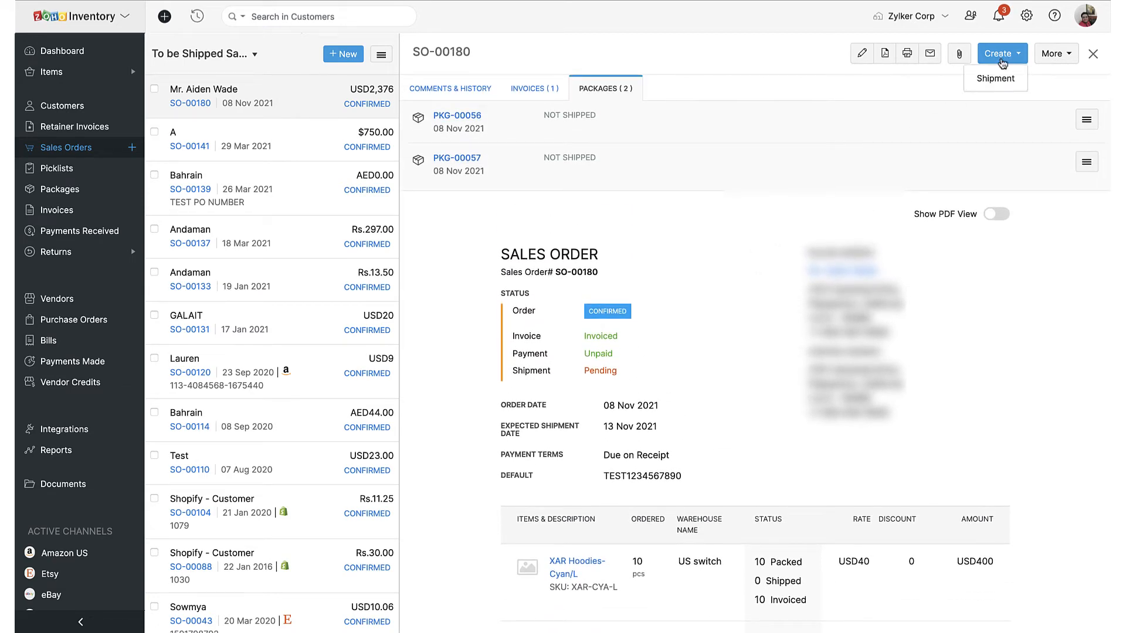
pyautogui.click(995, 78)
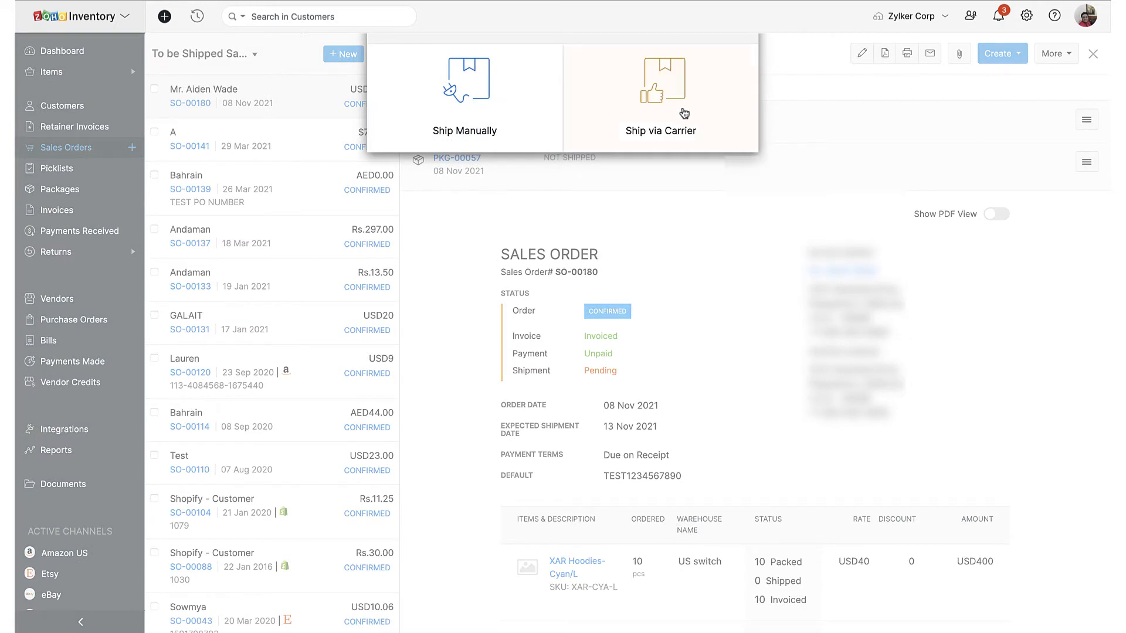
pyautogui.click(660, 97)
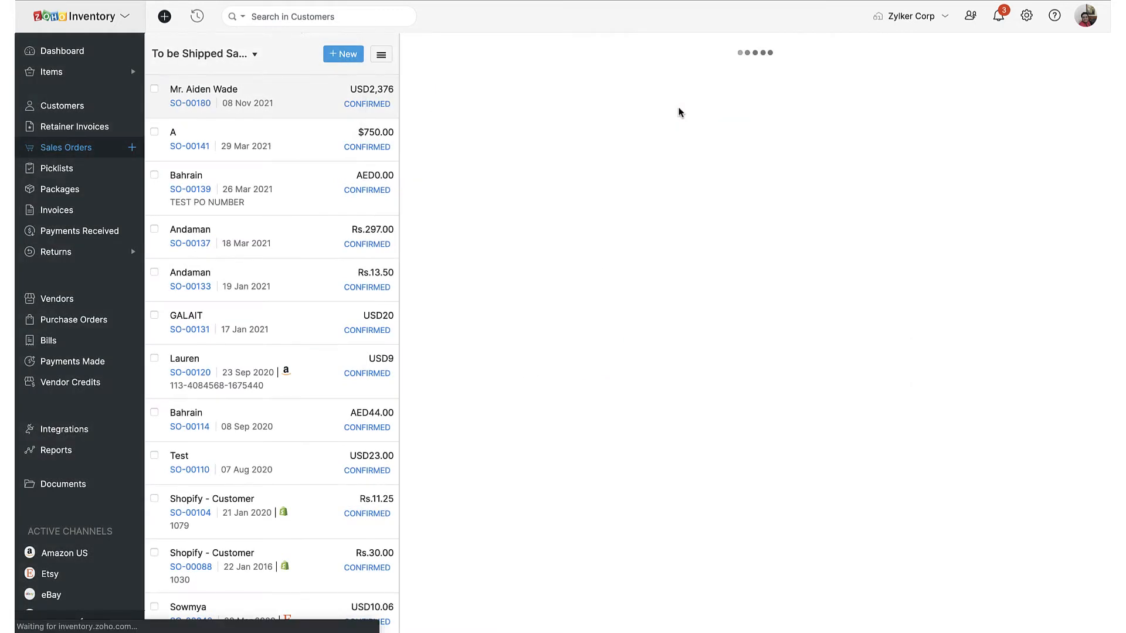
# Choose UPS as carrier, confirm verified addresses, and proceed past the empty-field warning.
pyautogui.click(554, 156)
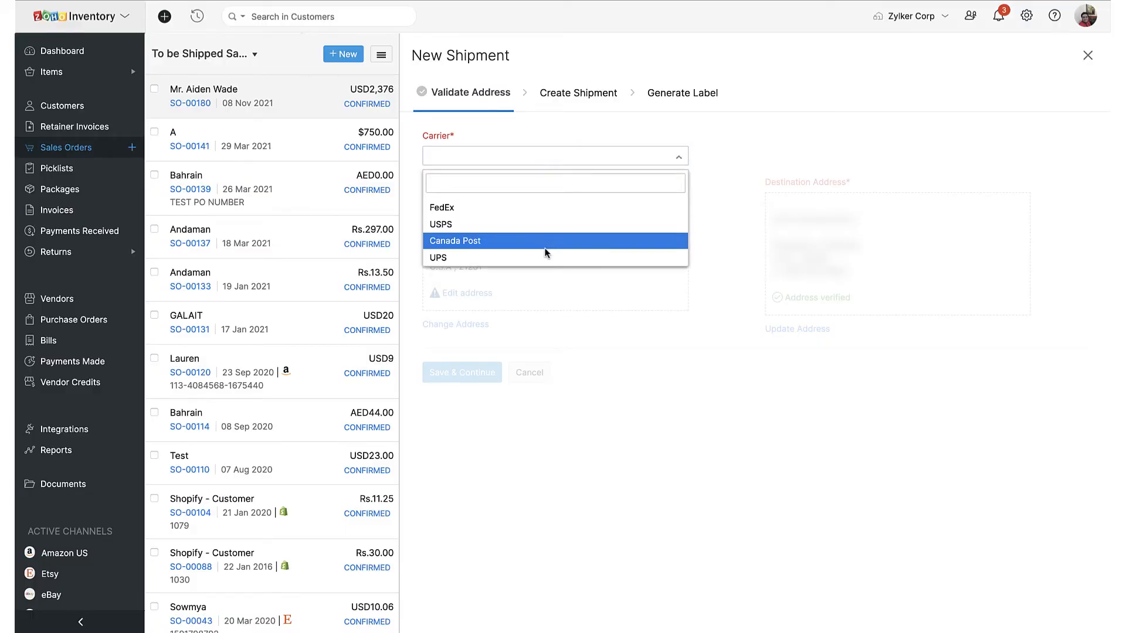
pyautogui.click(438, 256)
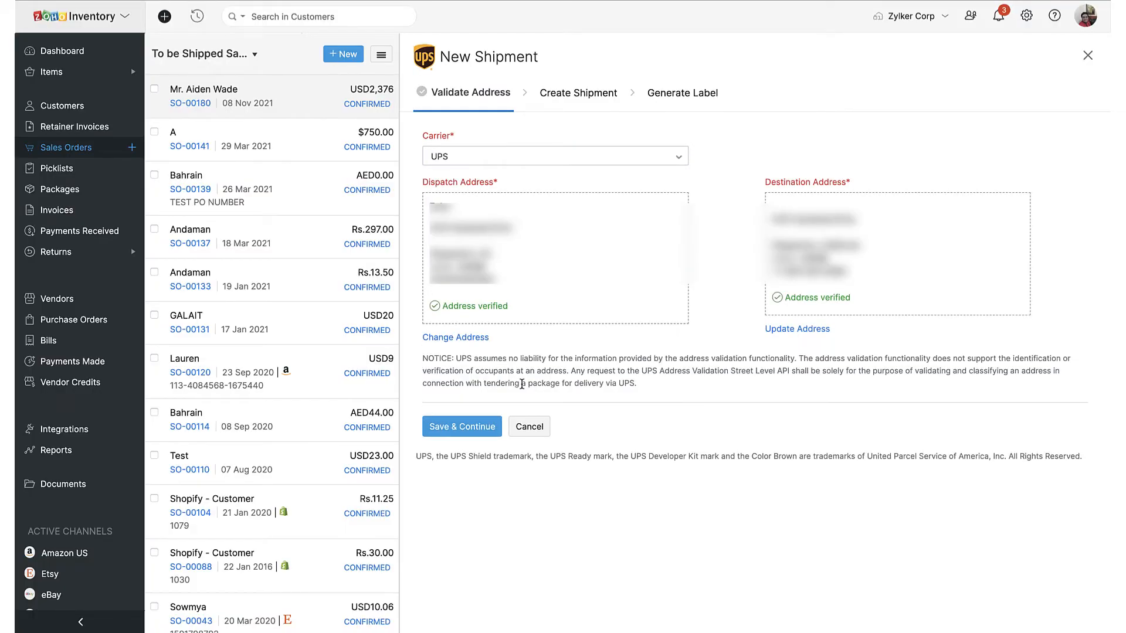
pyautogui.moveTo(752, 319)
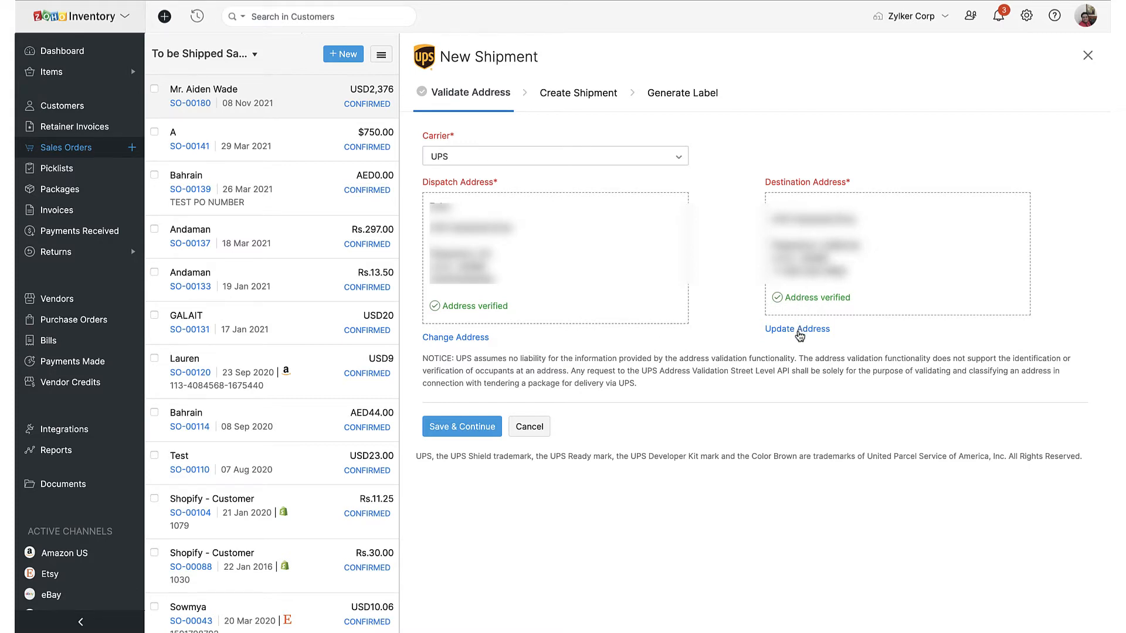
pyautogui.moveTo(684, 351)
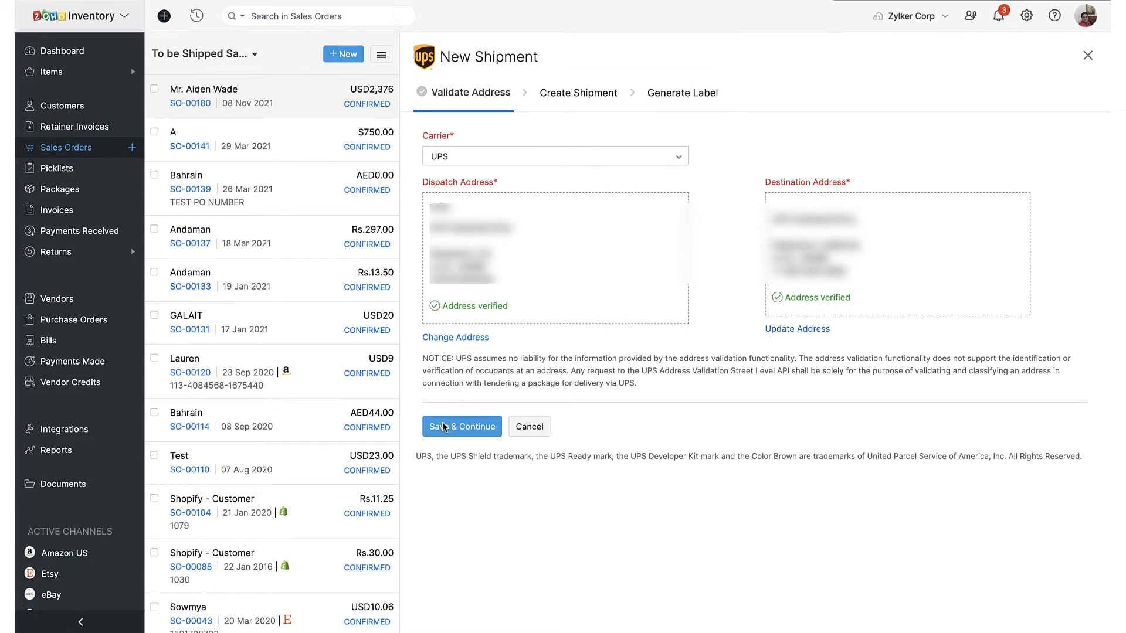
pyautogui.click(462, 426)
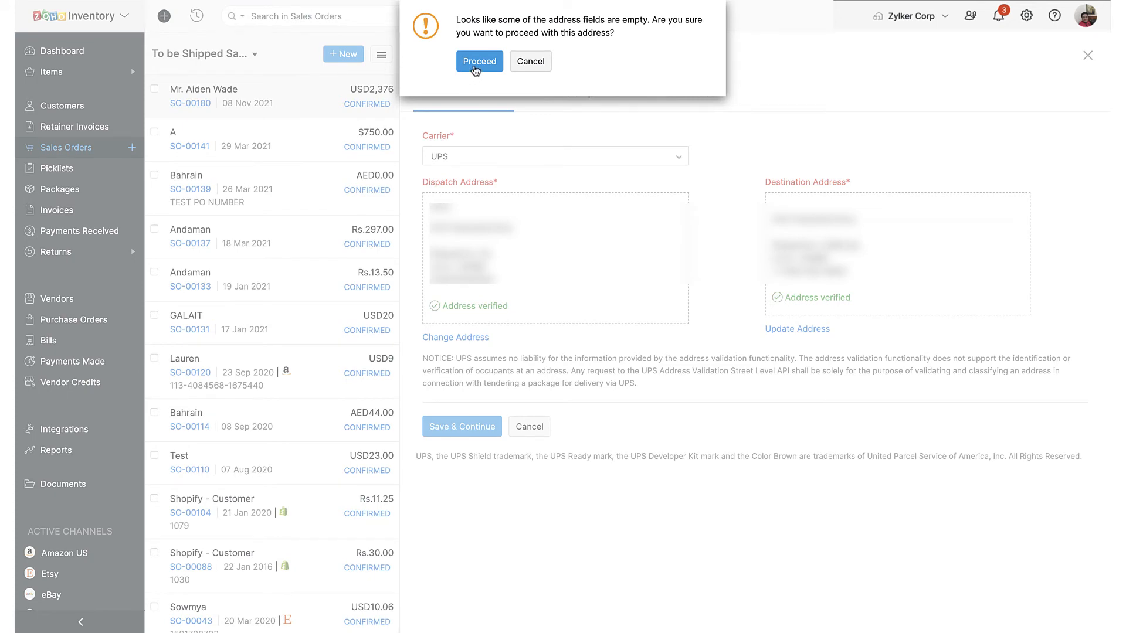
pyautogui.click(479, 60)
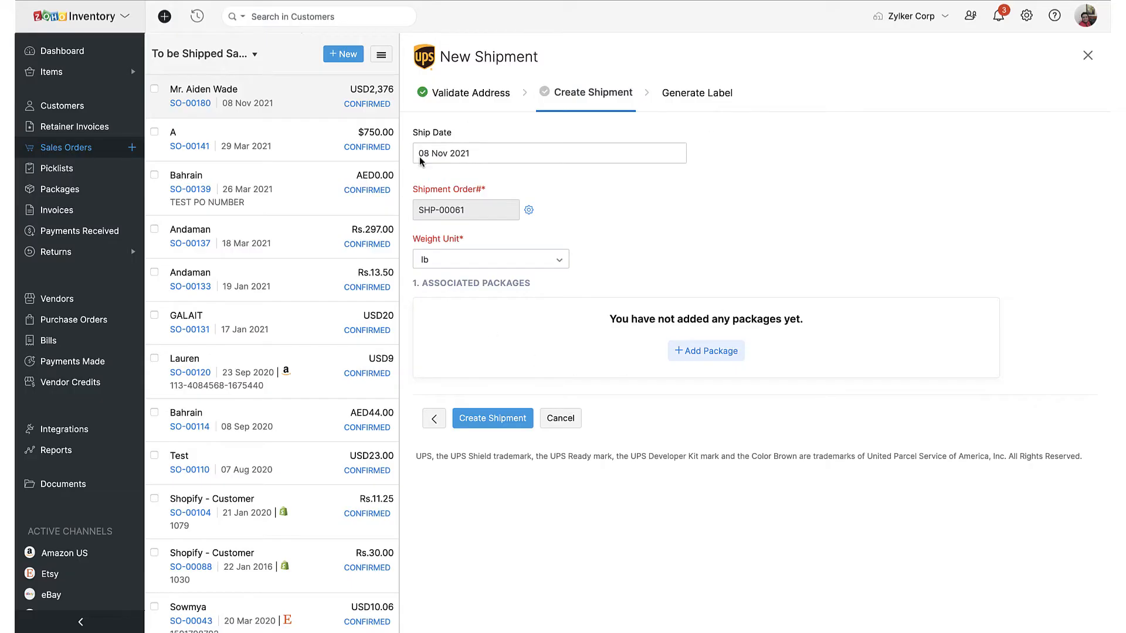
pyautogui.moveTo(519, 231)
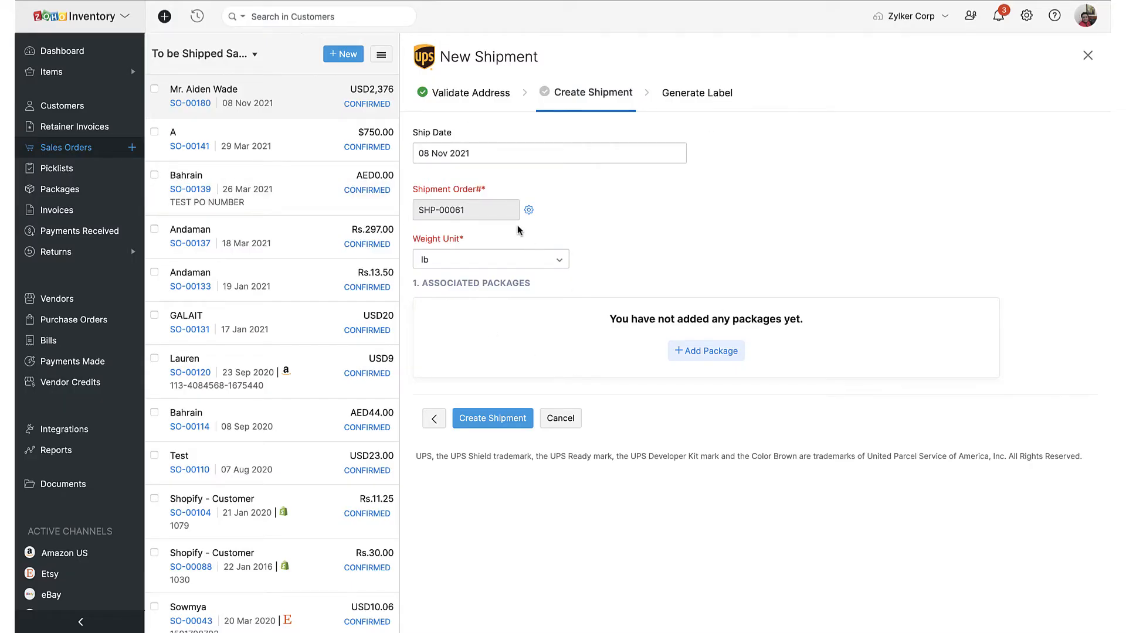
pyautogui.moveTo(584, 278)
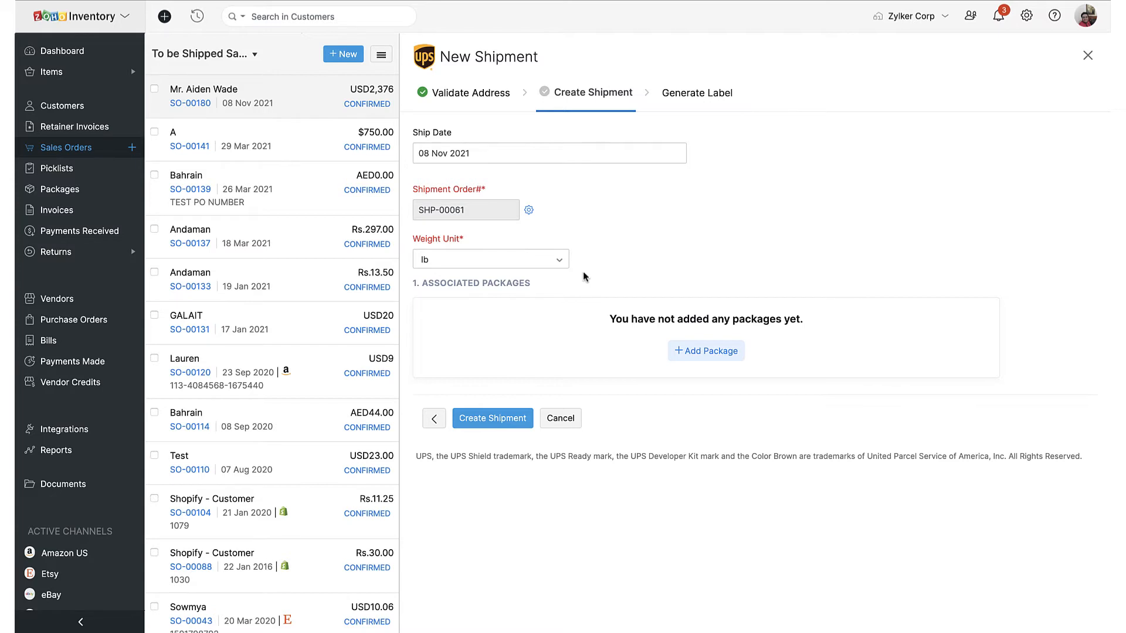
pyautogui.moveTo(547, 276)
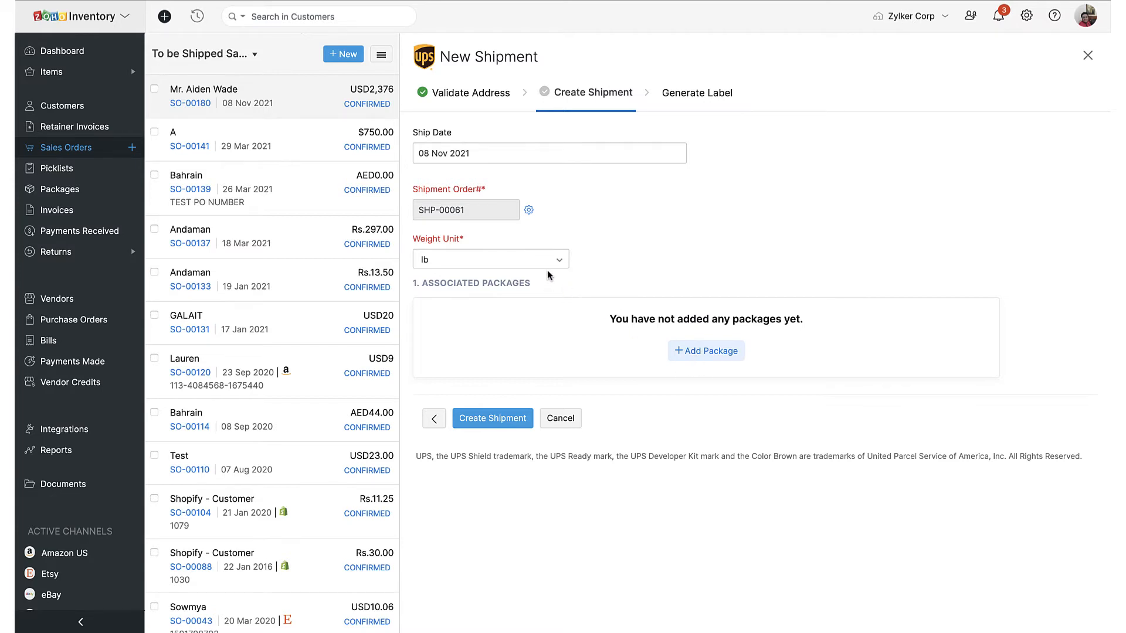
pyautogui.moveTo(393, 134)
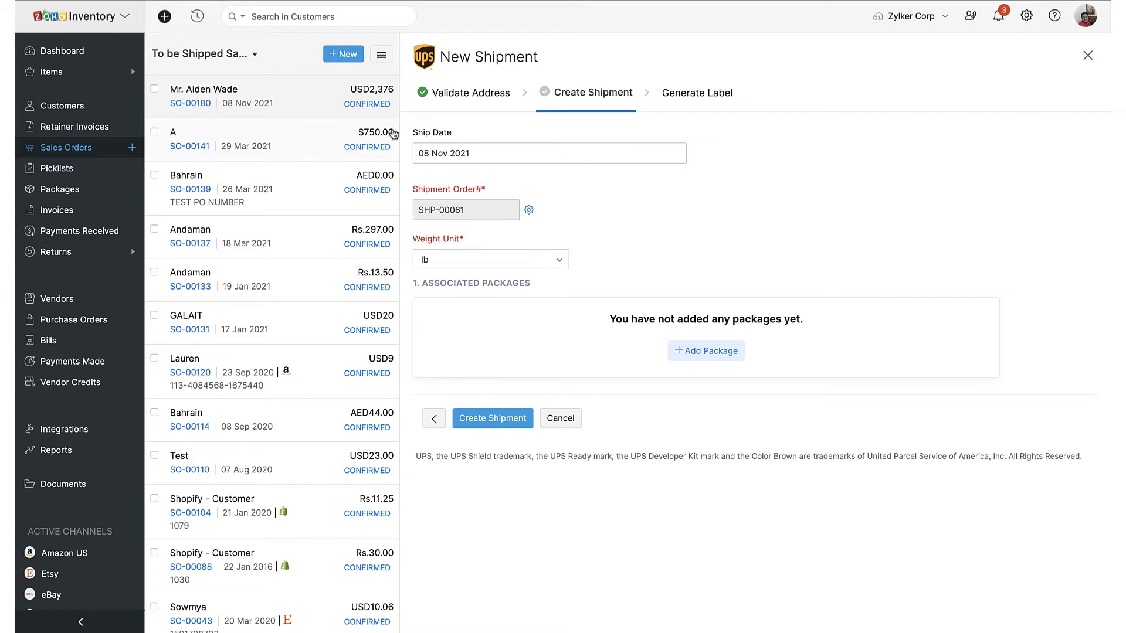
pyautogui.moveTo(534, 230)
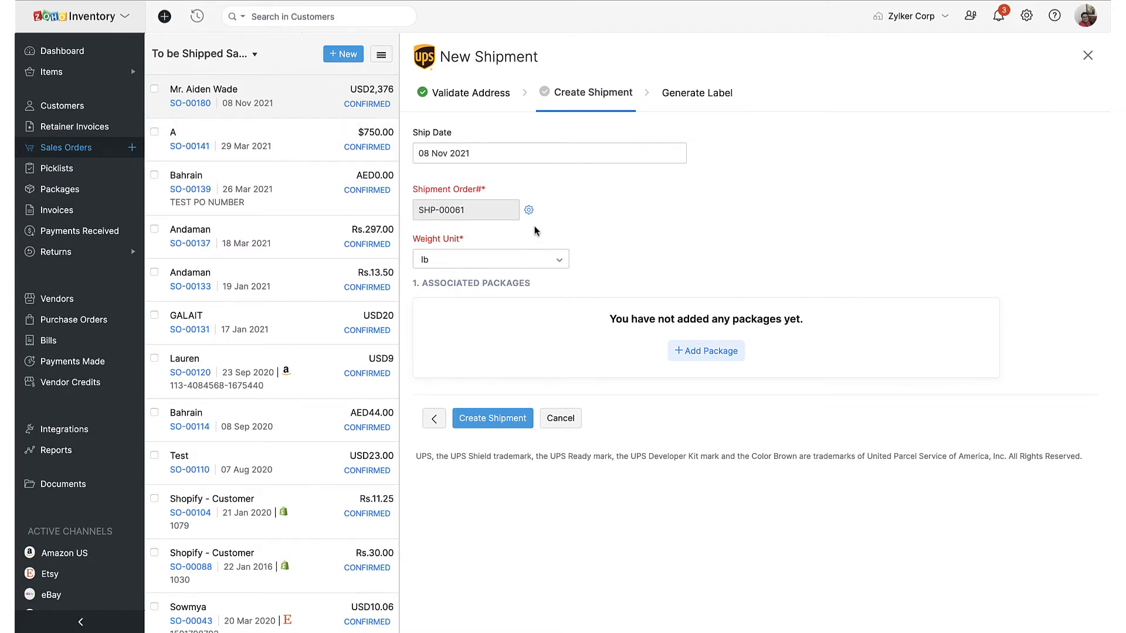
# Keep pounds as weight unit and add package PKG-00056 weighing 10 lb.
pyautogui.click(490, 259)
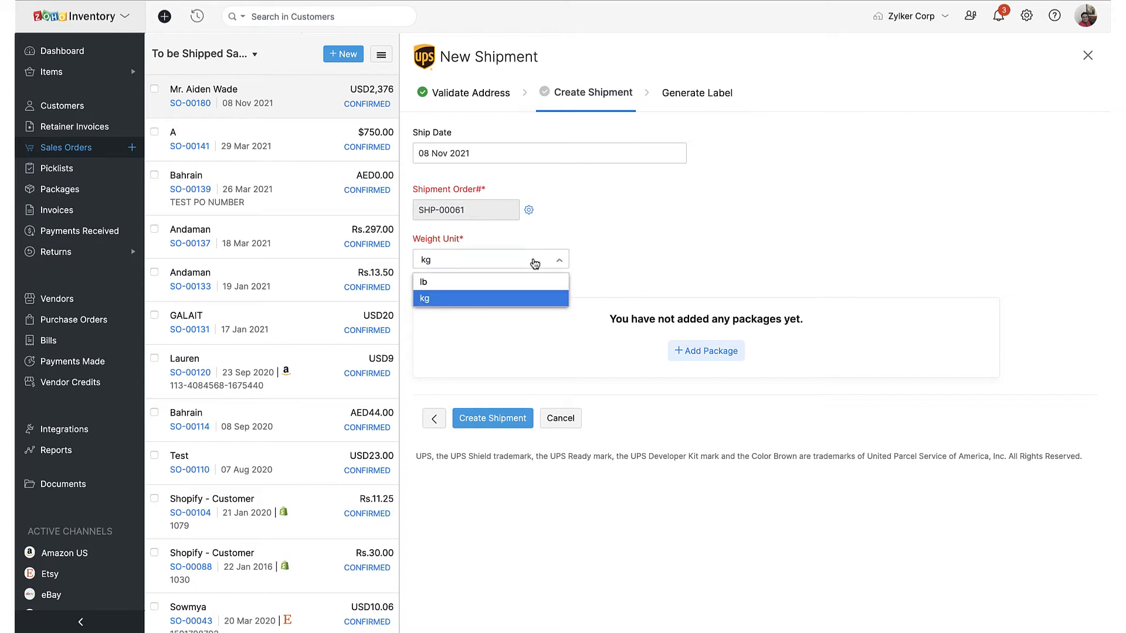
pyautogui.click(423, 281)
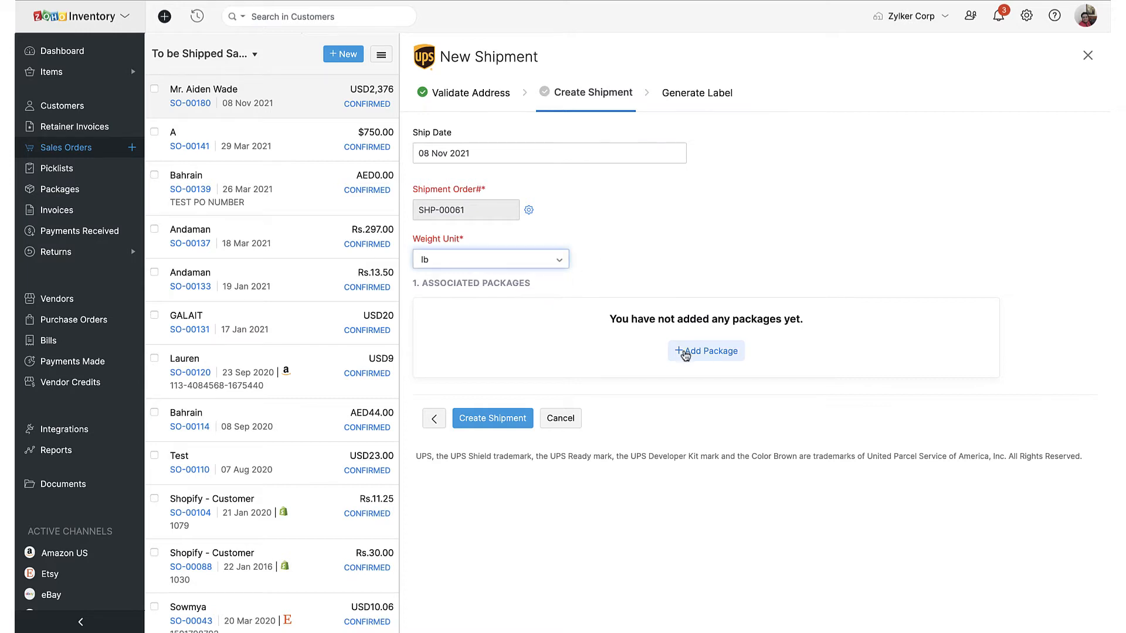
pyautogui.click(706, 351)
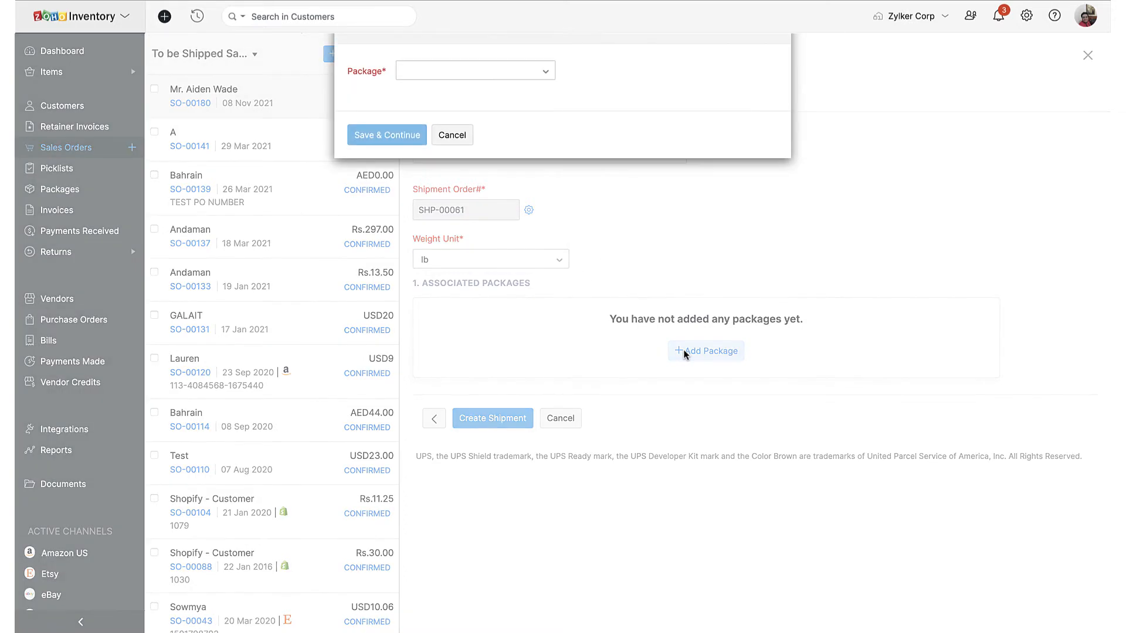
pyautogui.click(474, 70)
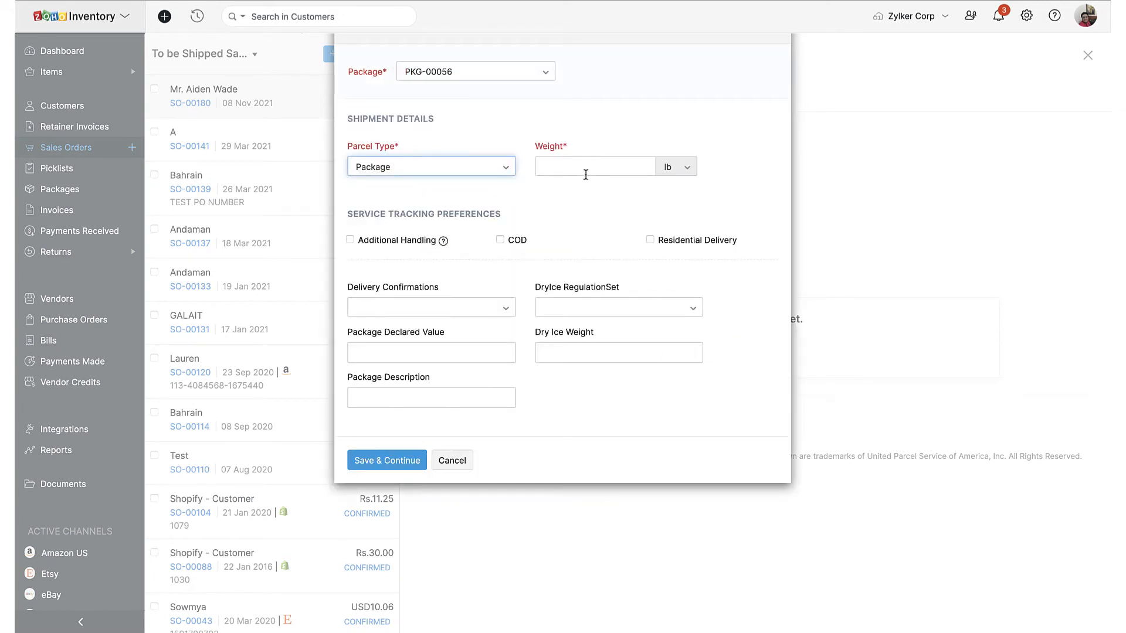
pyautogui.write('10')
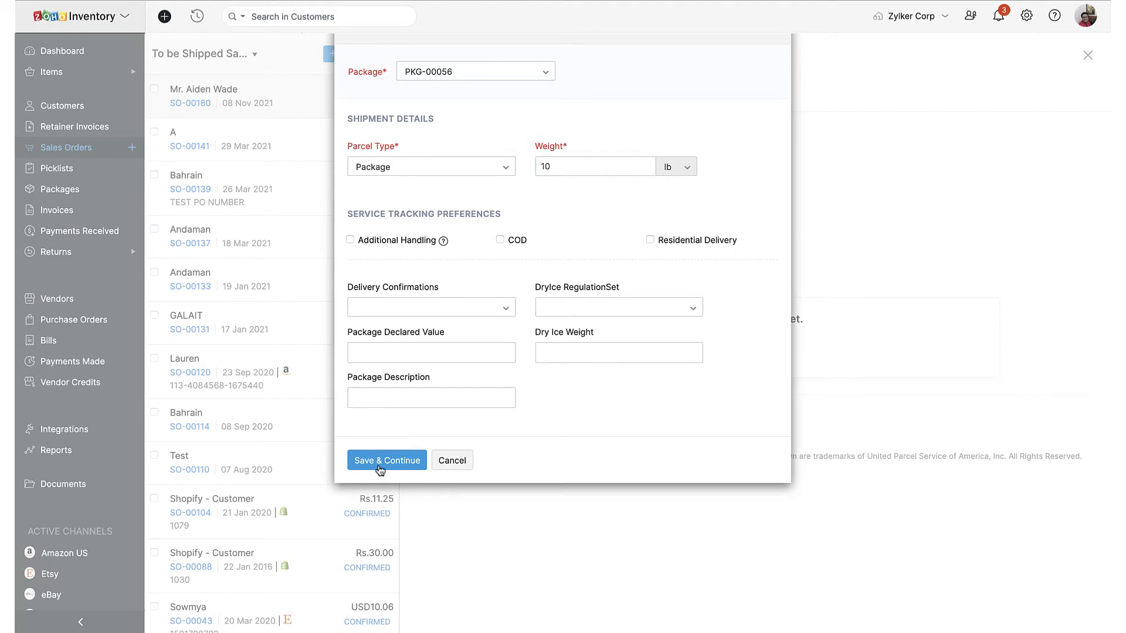
pyautogui.click(386, 460)
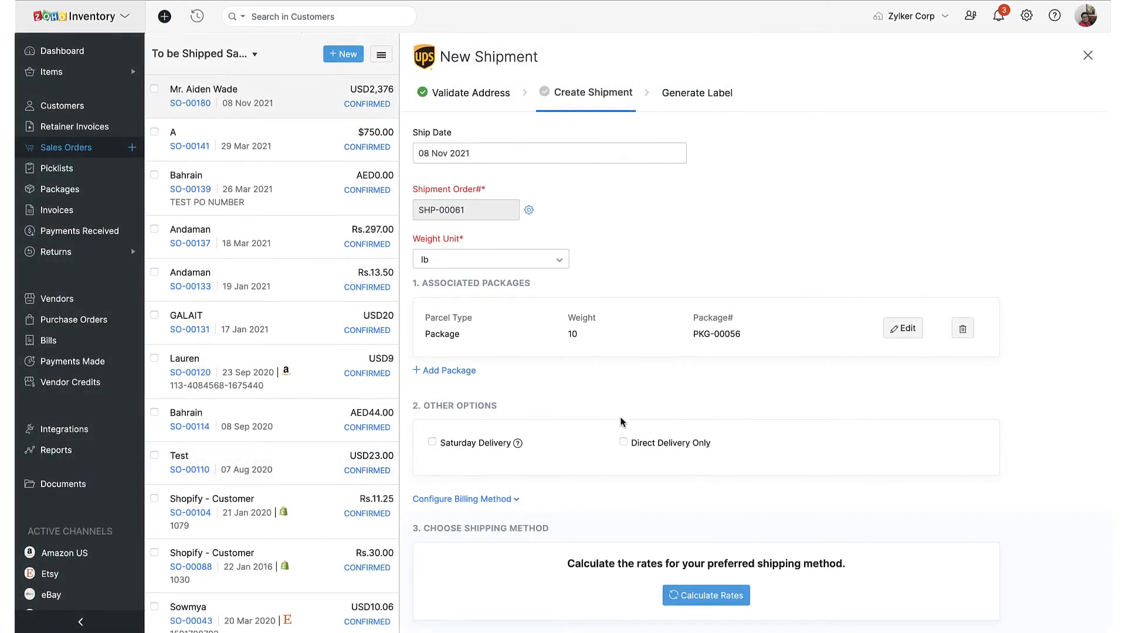
pyautogui.scroll(-3)
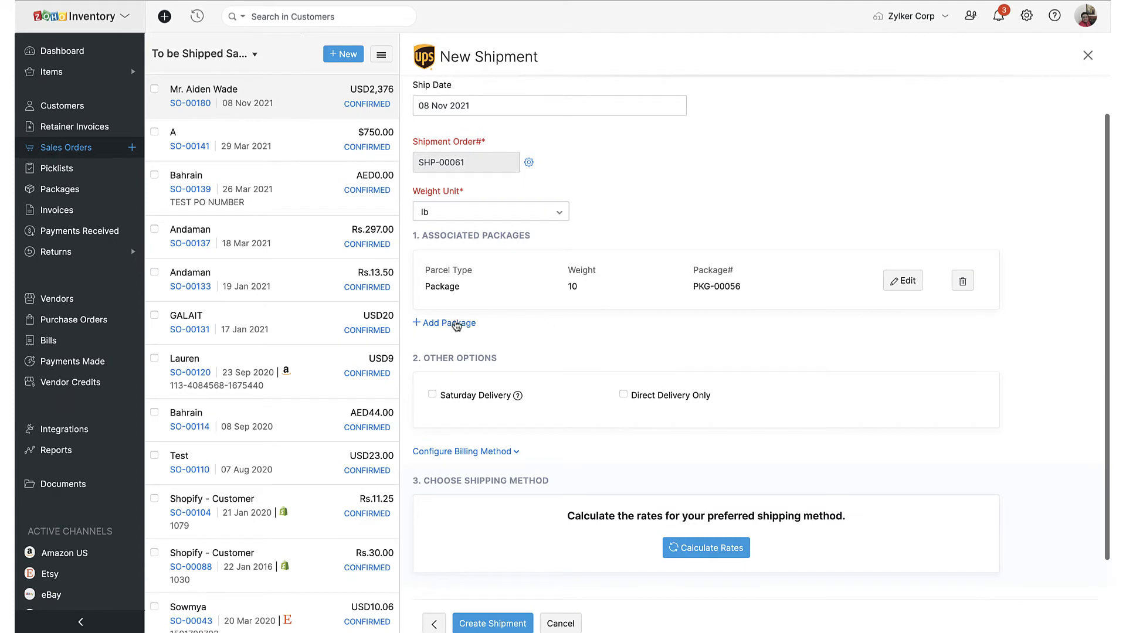
# Add package PKG-00057 weighing 15 lb as the second parcel.
pyautogui.click(444, 323)
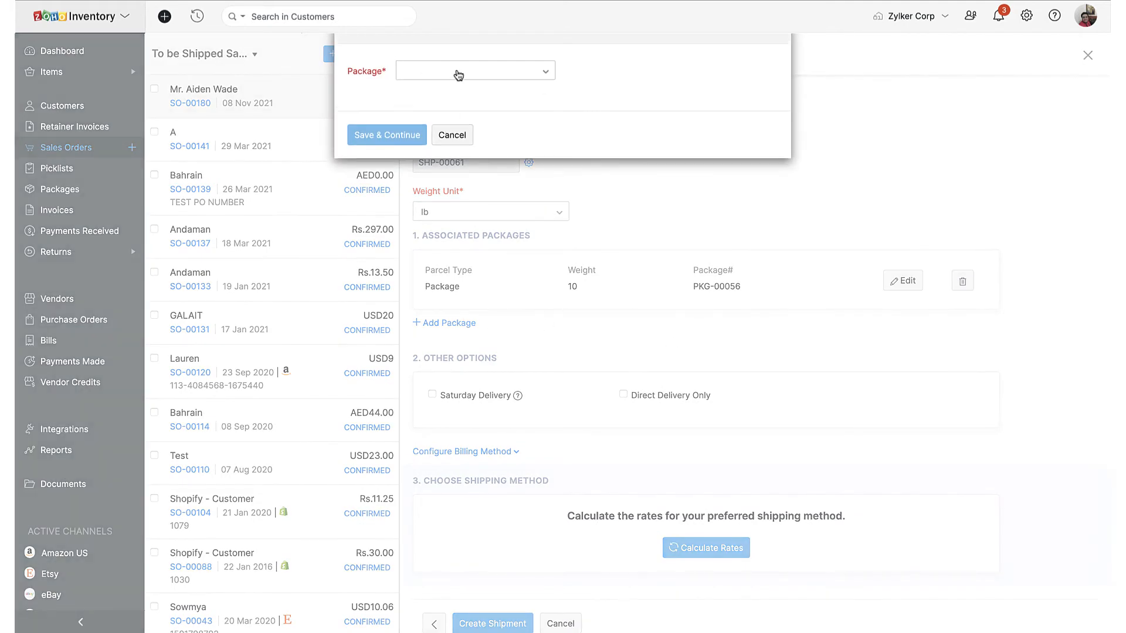
pyautogui.click(474, 71)
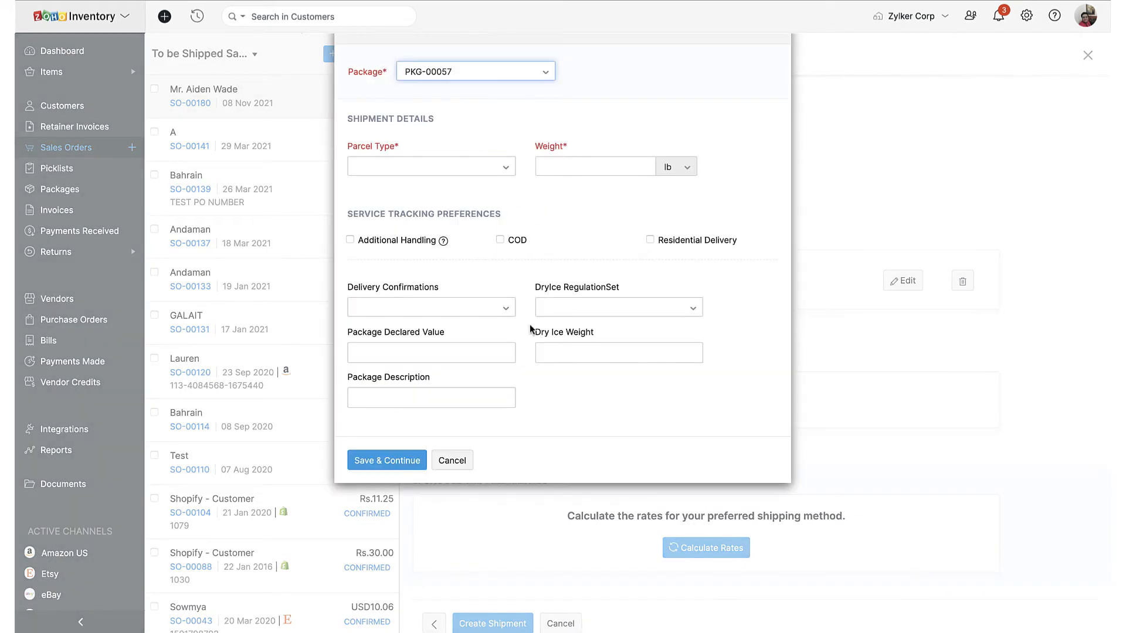
pyautogui.click(431, 166)
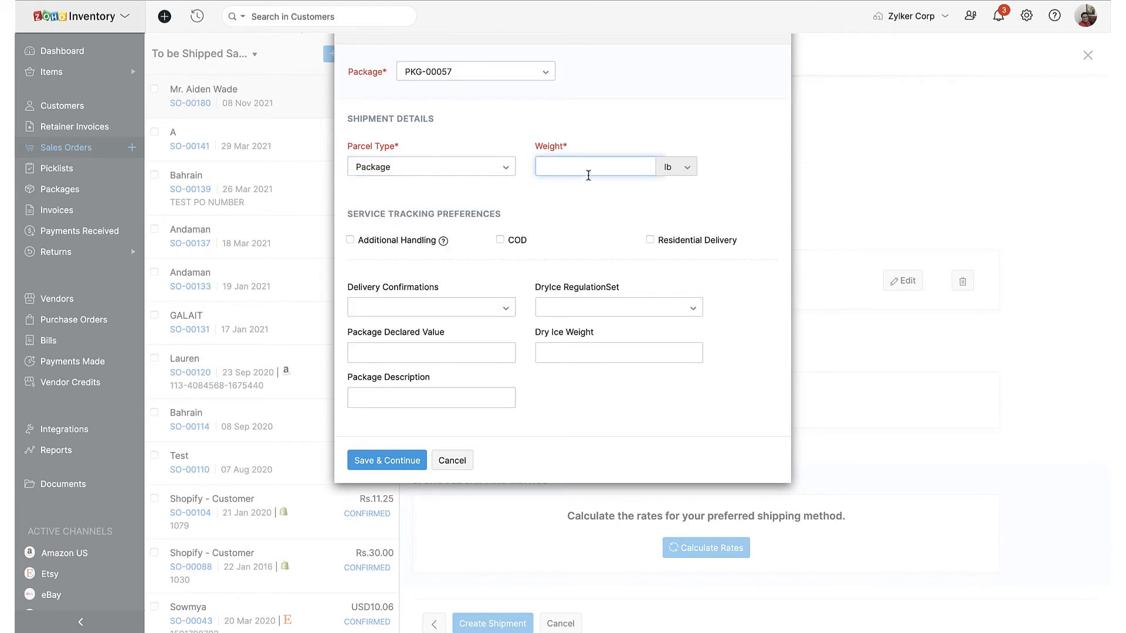
pyautogui.write('15')
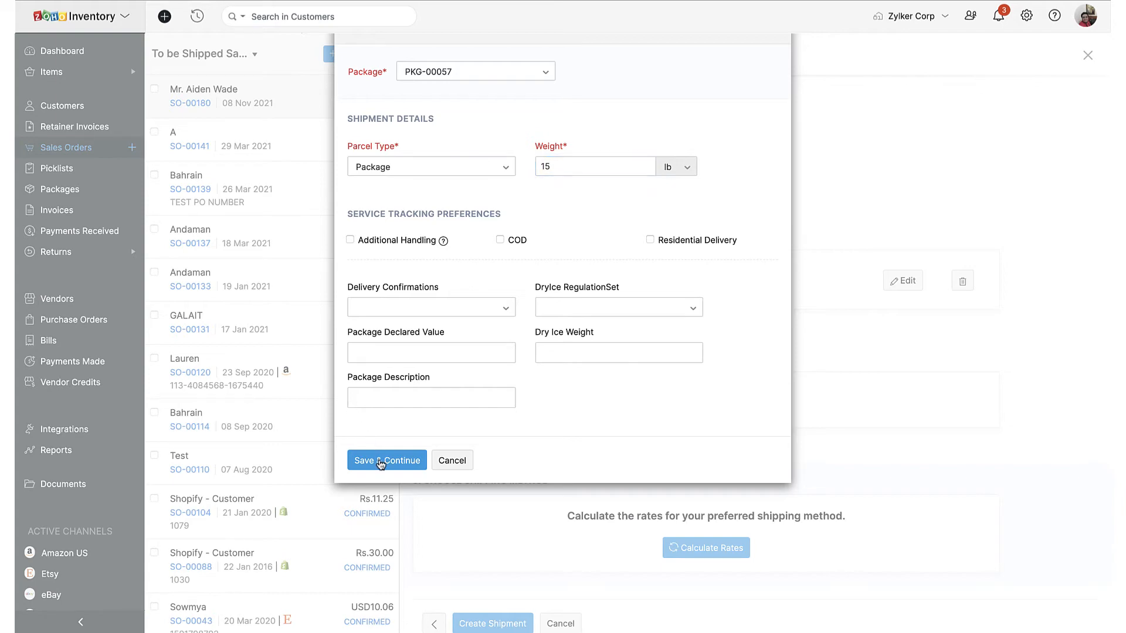
pyautogui.click(387, 461)
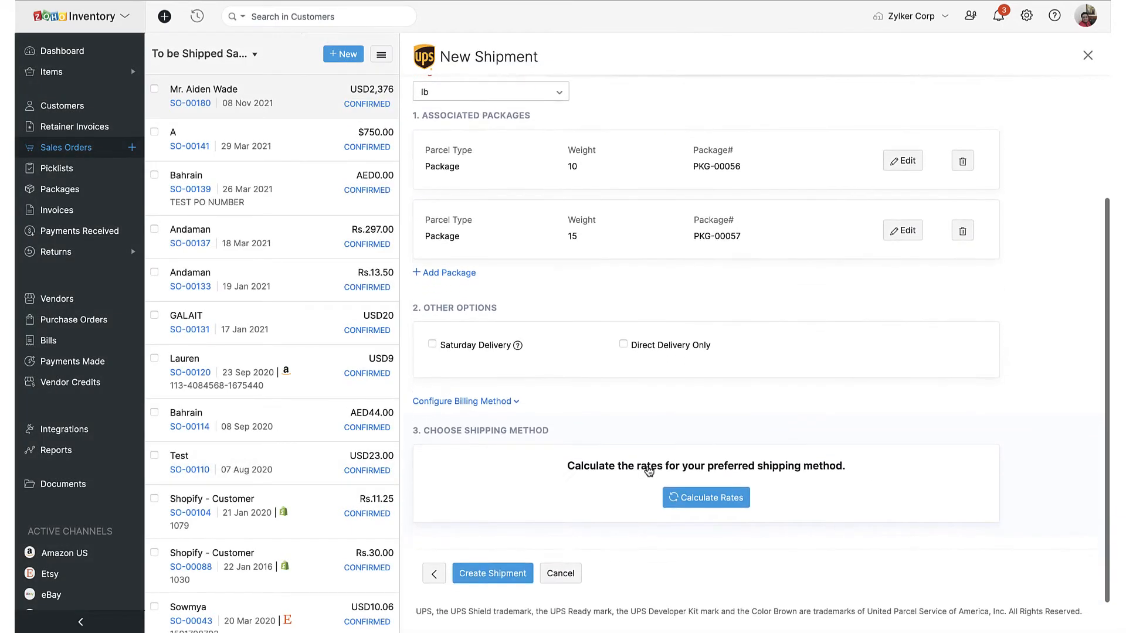
pyautogui.scroll(-3)
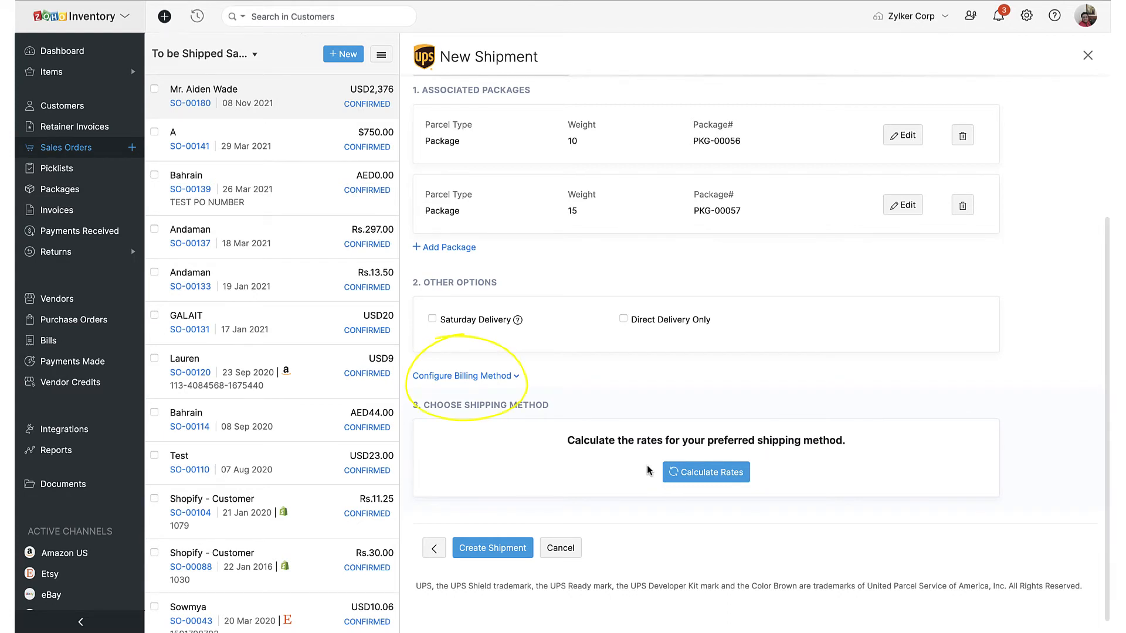
pyautogui.moveTo(611, 464)
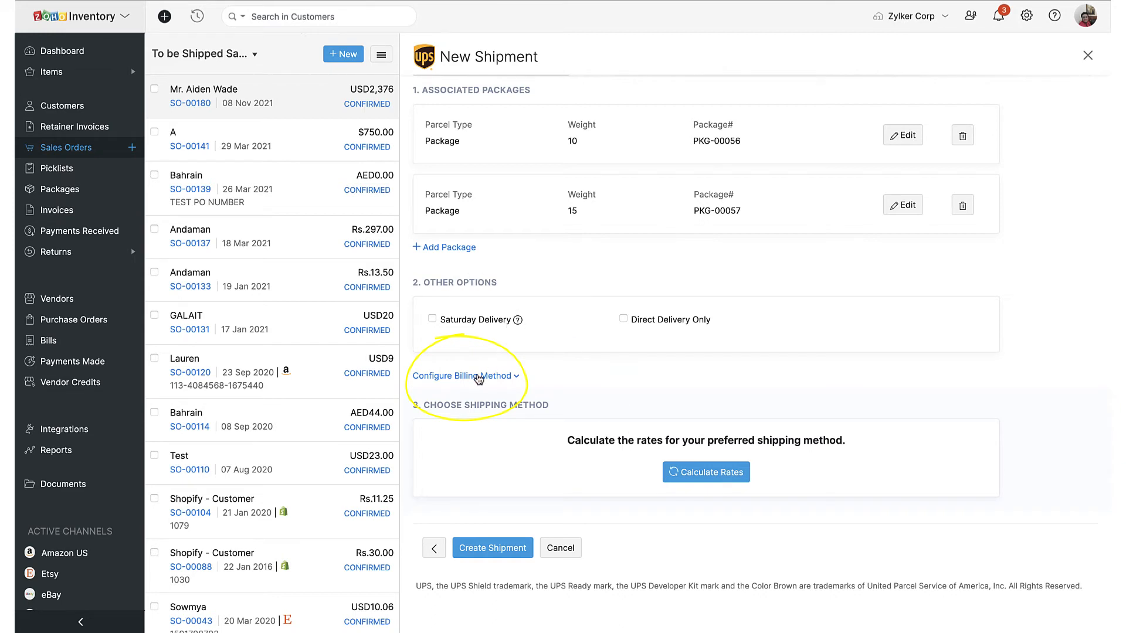
pyautogui.moveTo(528, 417)
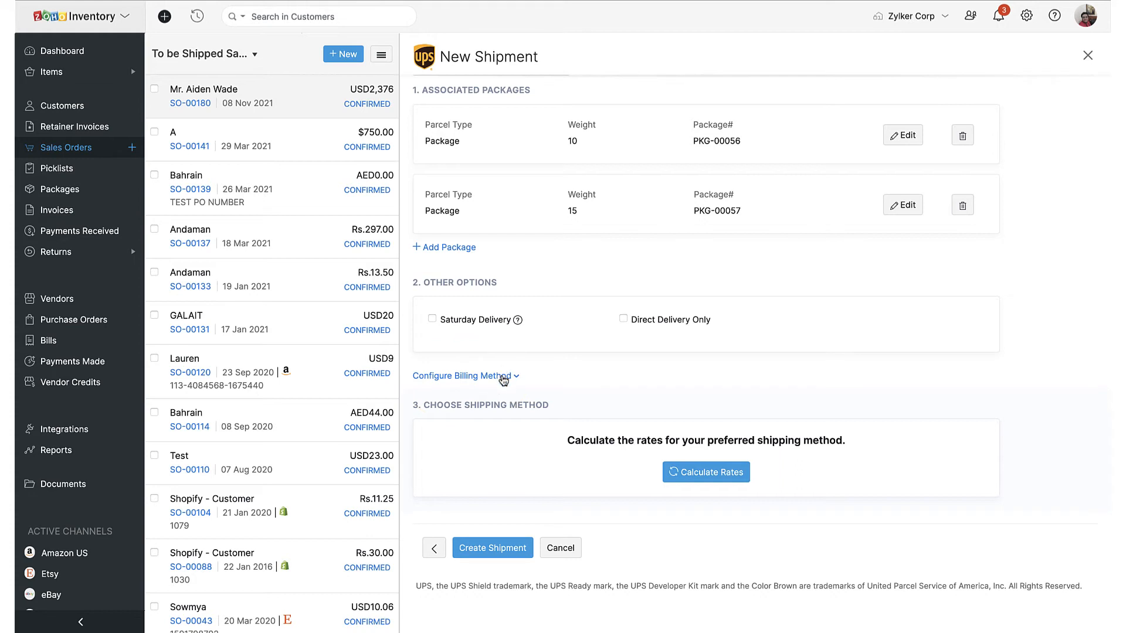
# Expand Configure Billing Method and set the billing method to Bill Third Party.
pyautogui.click(461, 375)
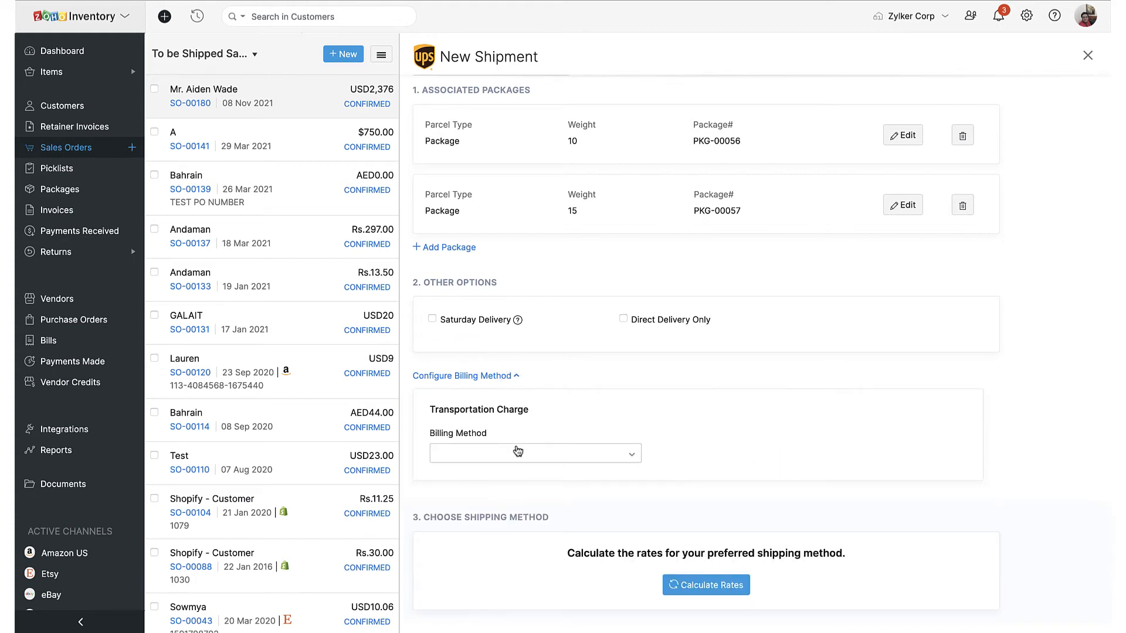
pyautogui.click(534, 451)
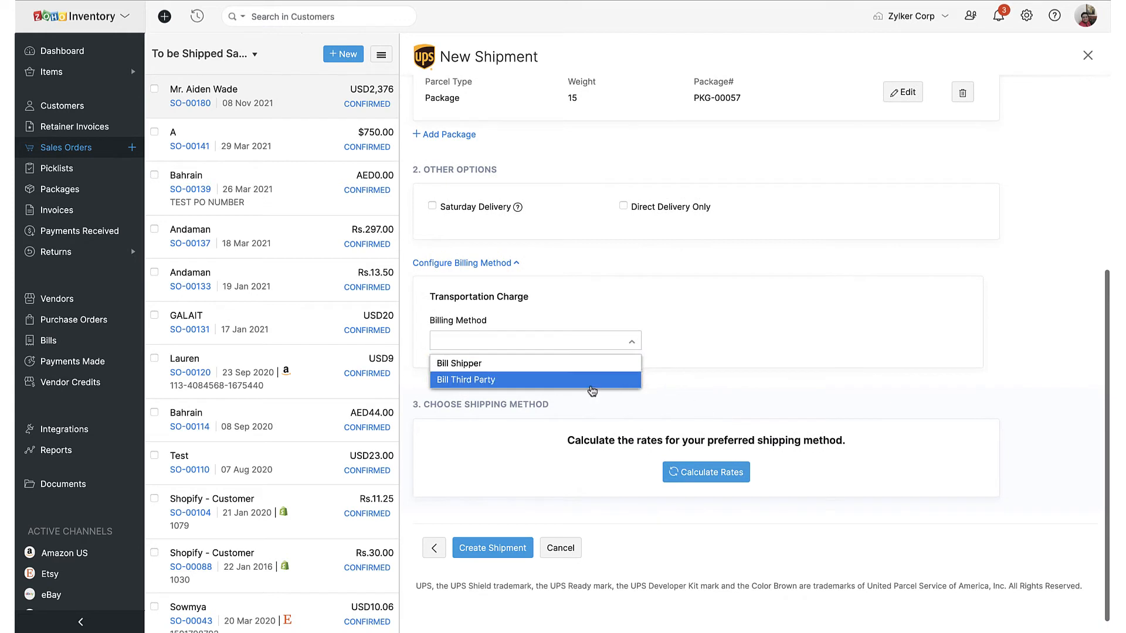
pyautogui.click(465, 379)
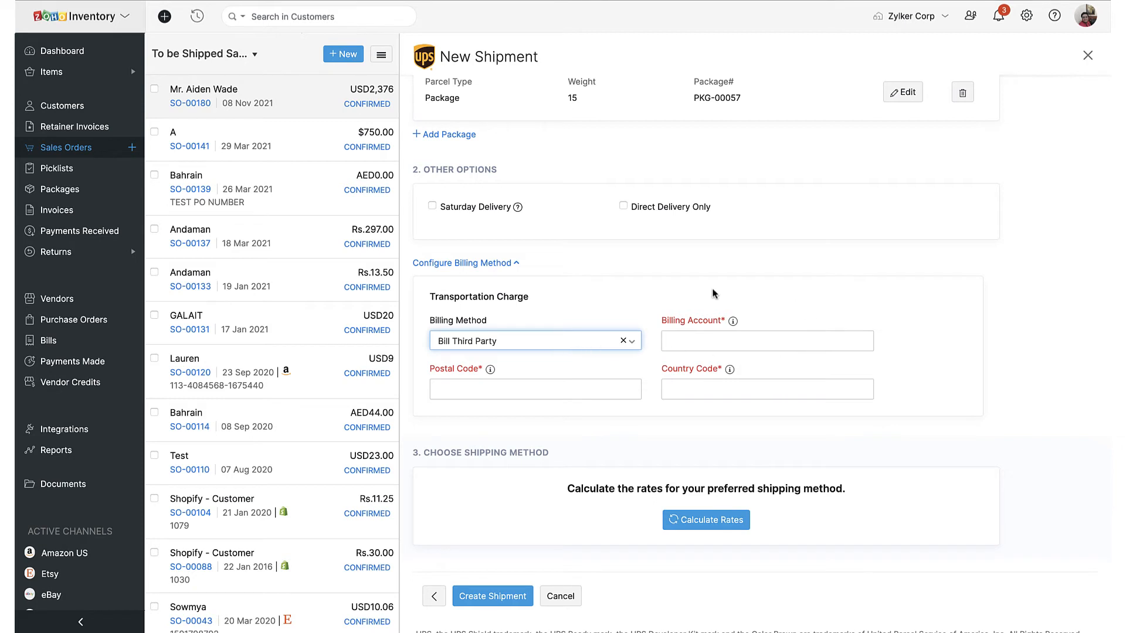
pyautogui.moveTo(636, 338)
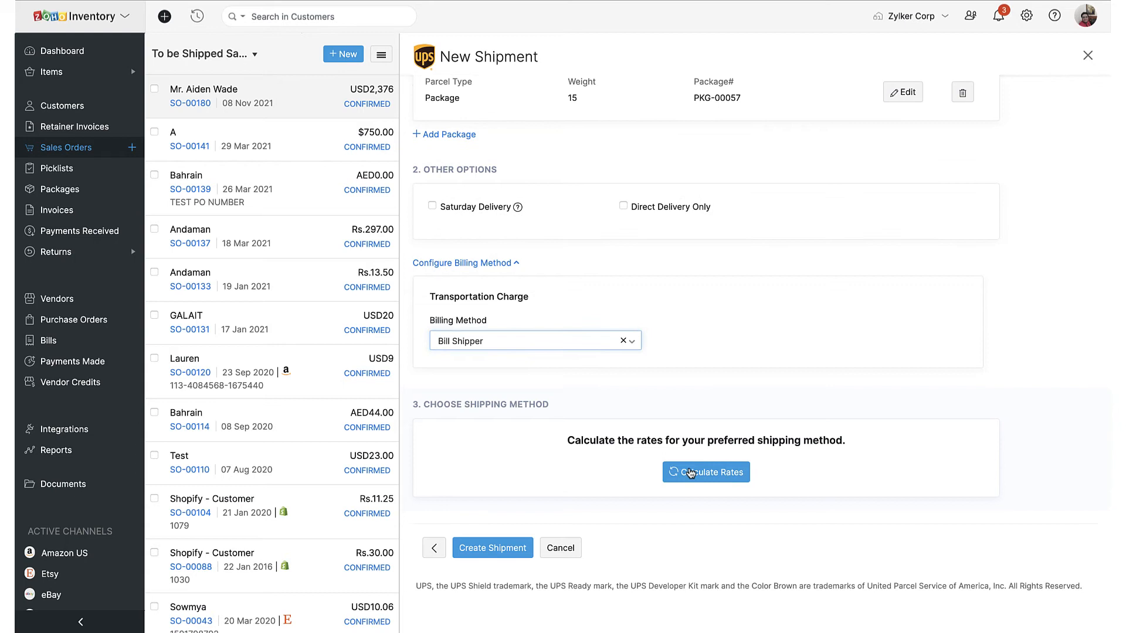
# Calculate UPS rates, select UPS Ground at $72.93, and create the shipment.
pyautogui.click(706, 471)
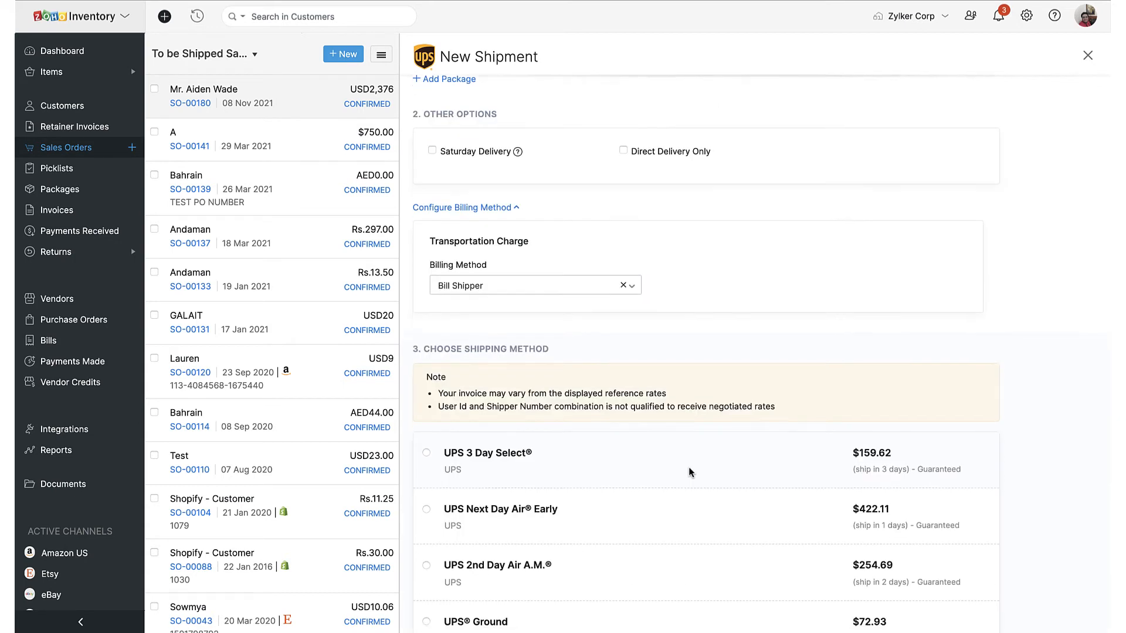
pyautogui.scroll(-3)
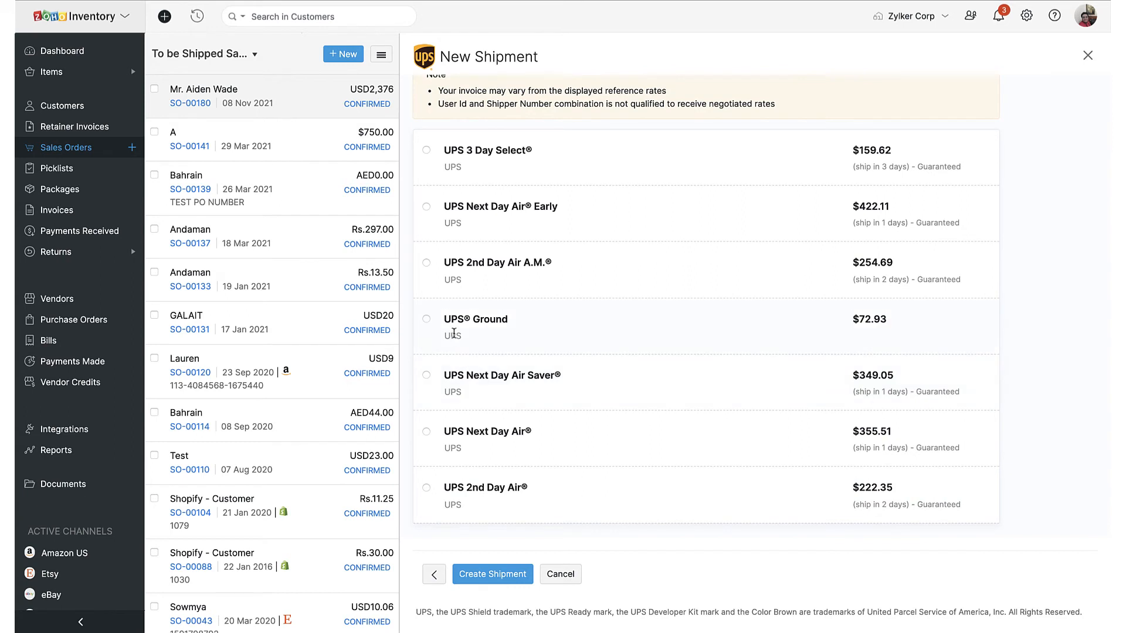
pyautogui.moveTo(434, 326)
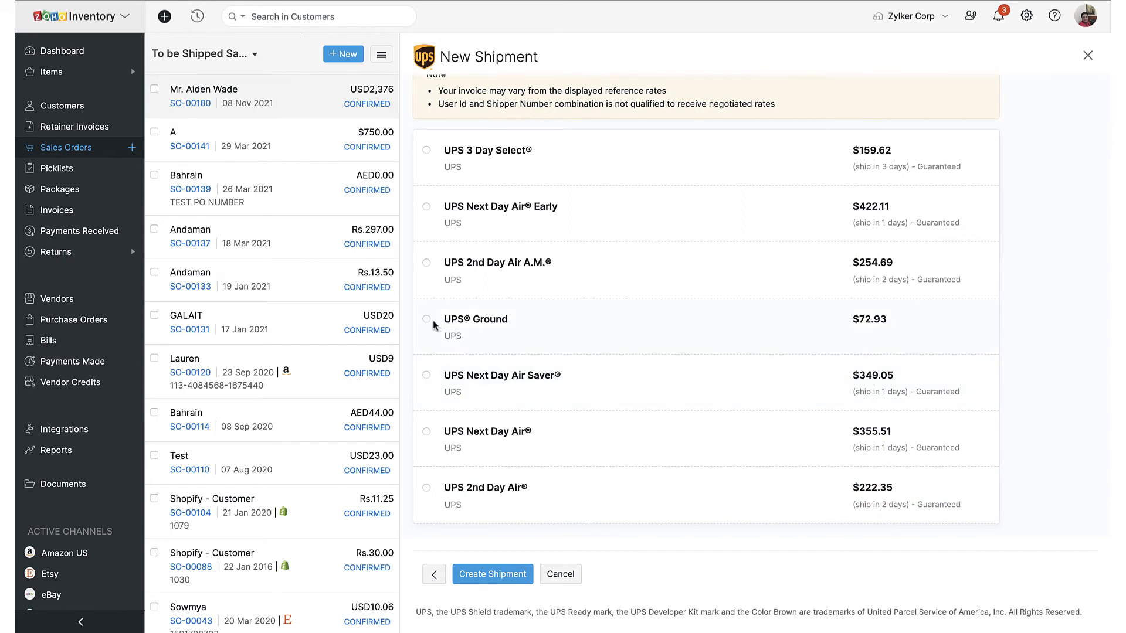
pyautogui.click(425, 319)
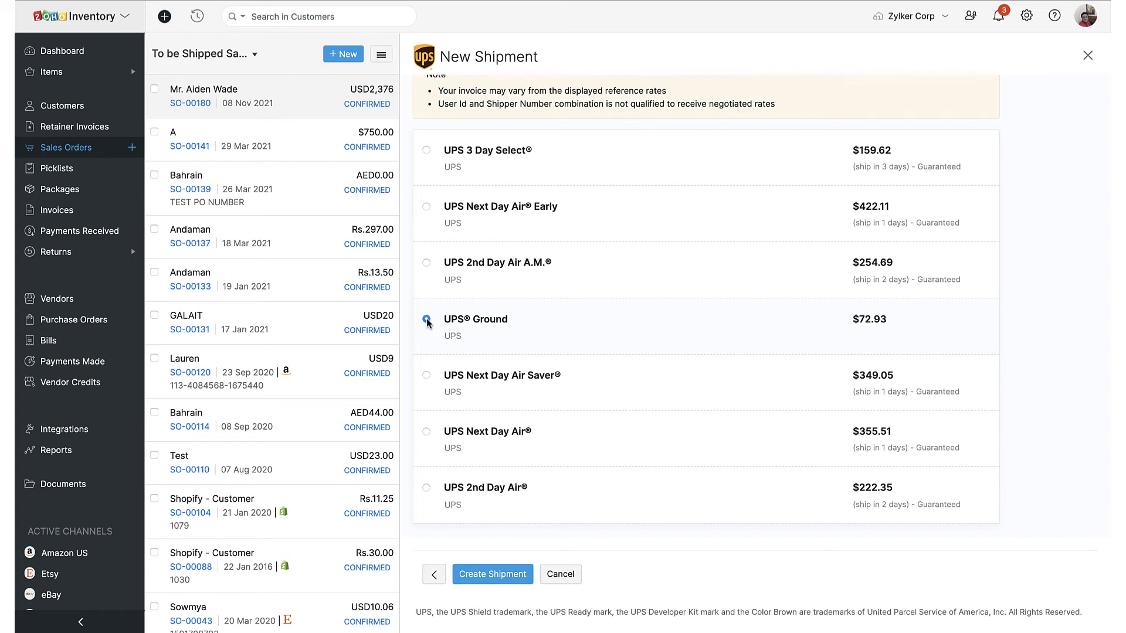
pyautogui.click(426, 319)
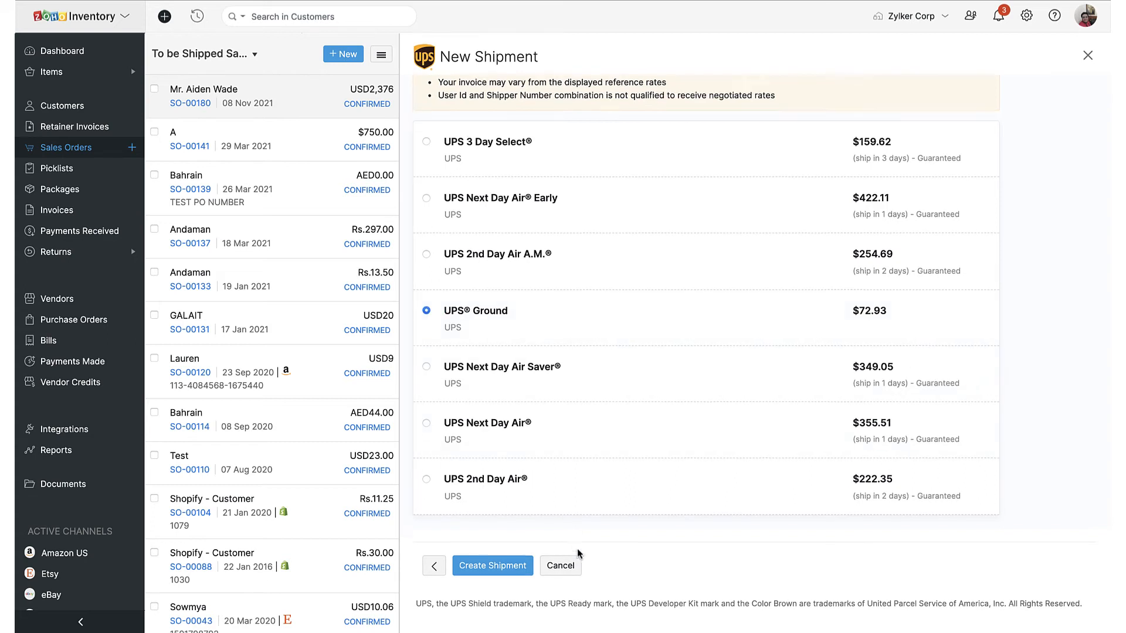
pyautogui.click(493, 565)
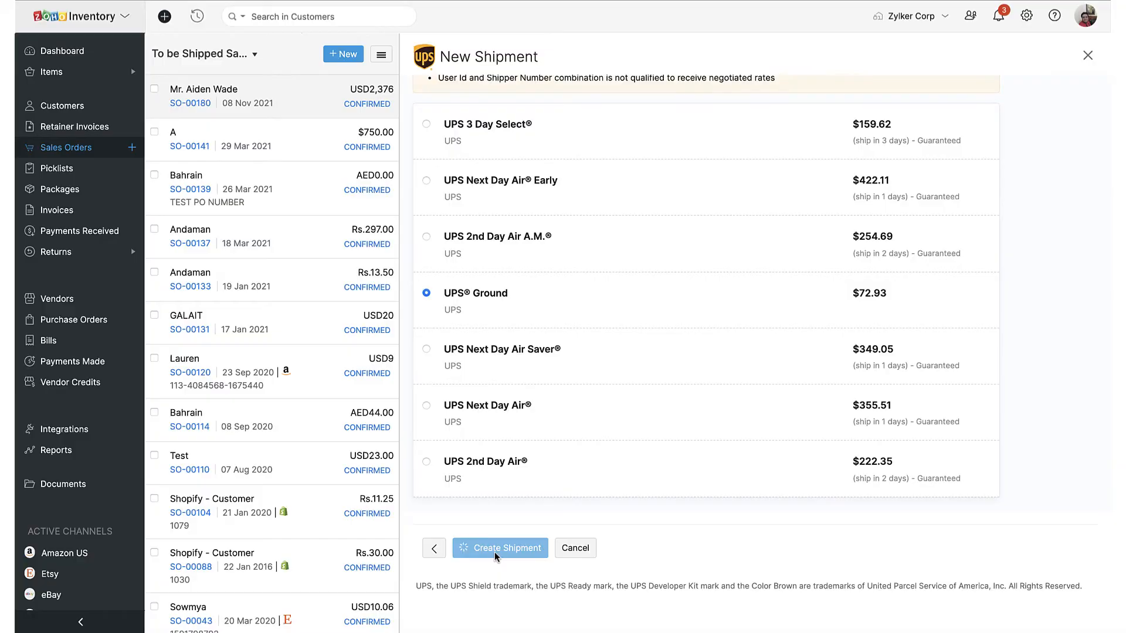
# Let the shipment finish creating and download PKG-00057's shipping label.
pyautogui.click(501, 548)
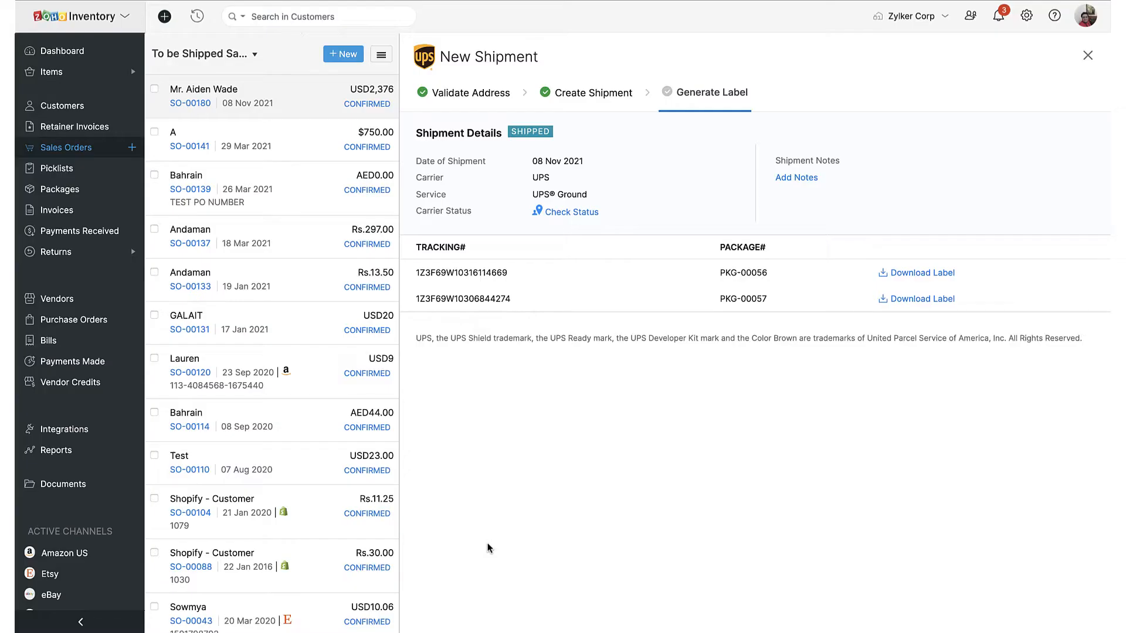
pyautogui.moveTo(595, 228)
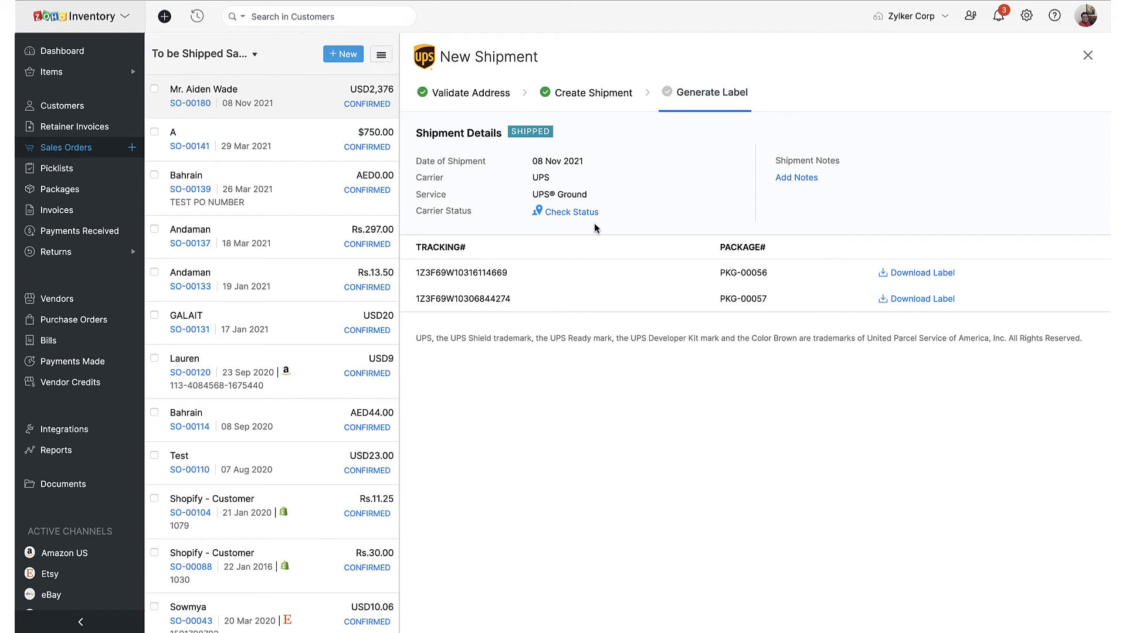
pyautogui.moveTo(768, 230)
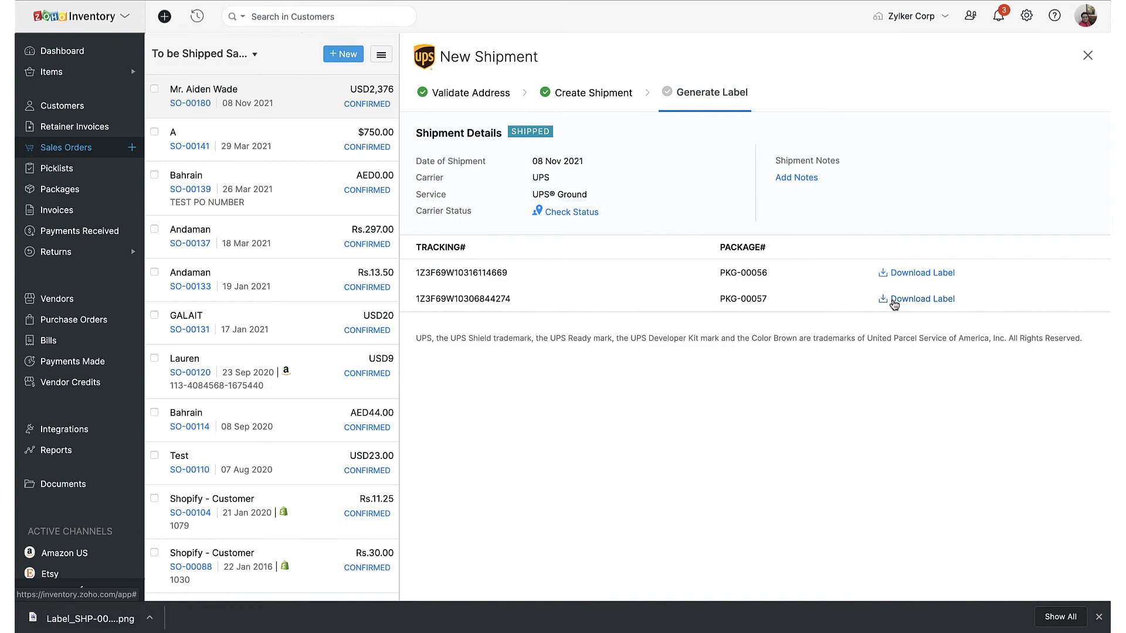
pyautogui.click(921, 299)
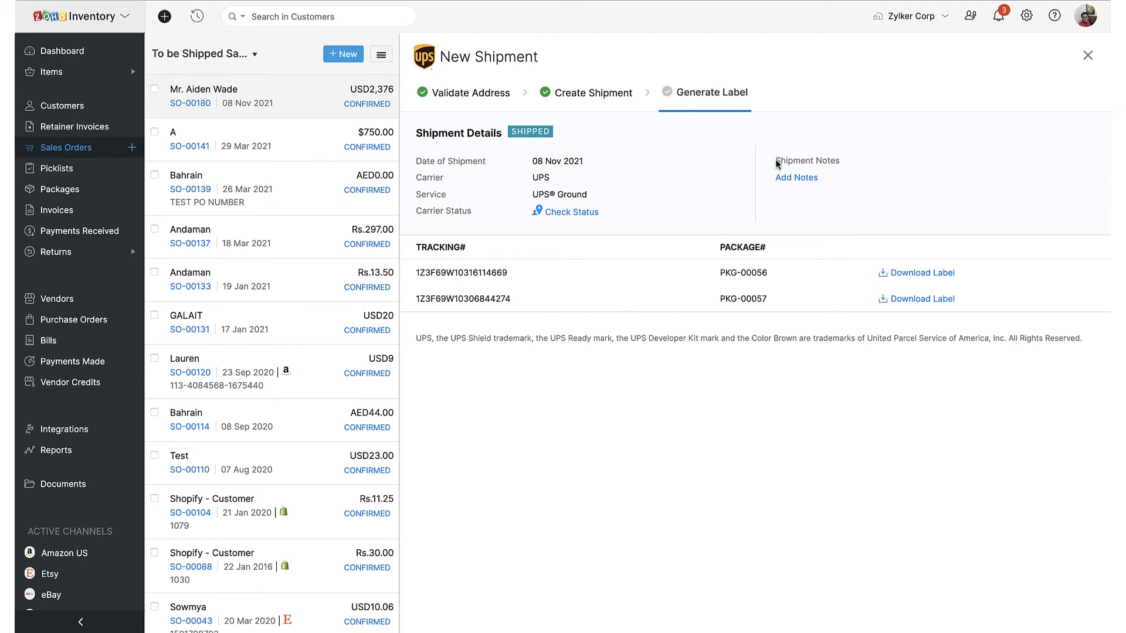
pyautogui.moveTo(1088, 55)
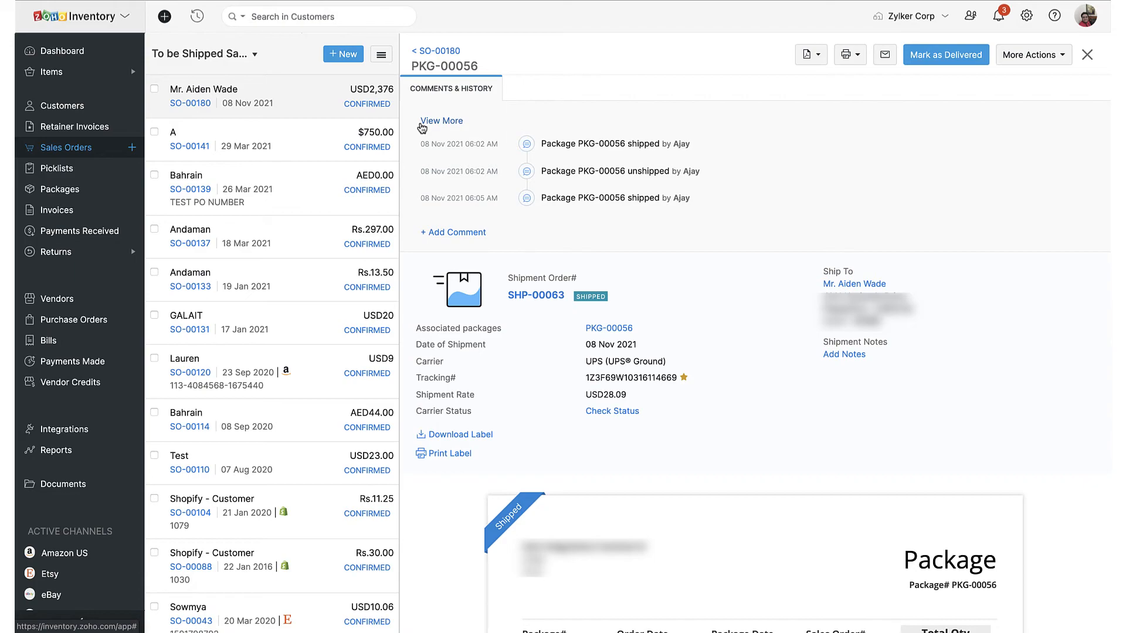
# Go from the Dashboard to the packages list and open shipped package PKG-00056.
pyautogui.click(63, 51)
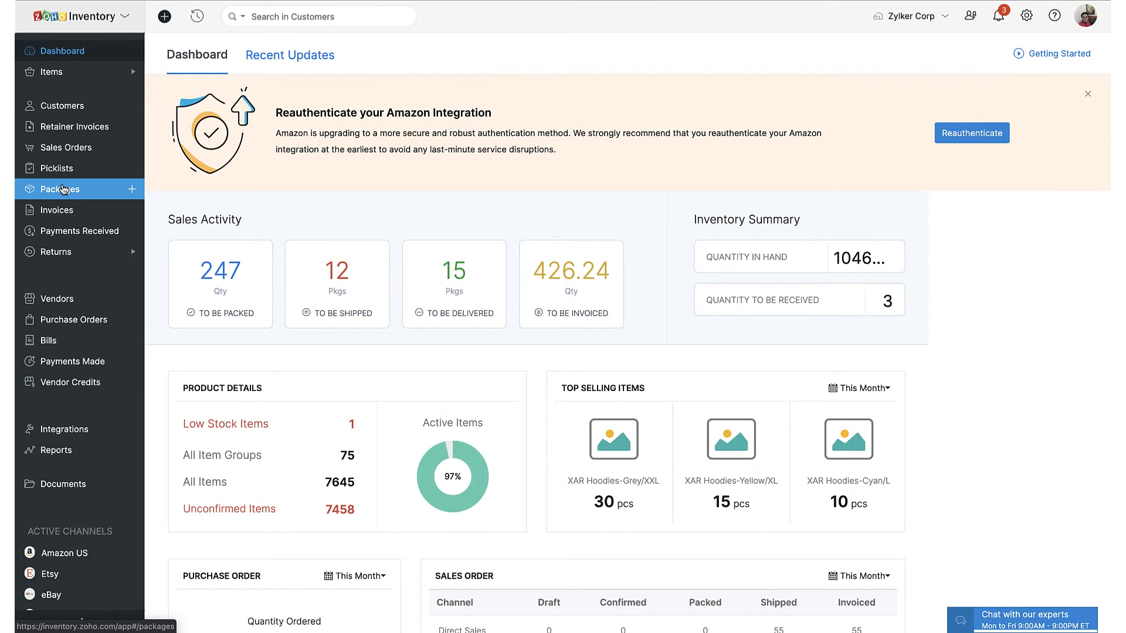
pyautogui.click(61, 188)
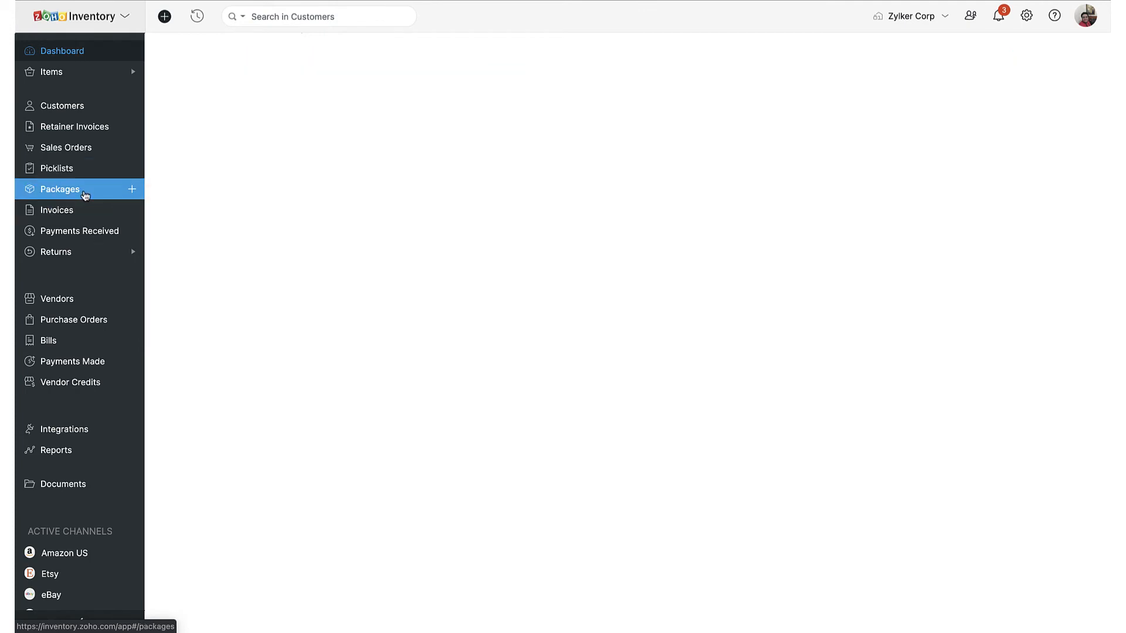
pyautogui.click(60, 189)
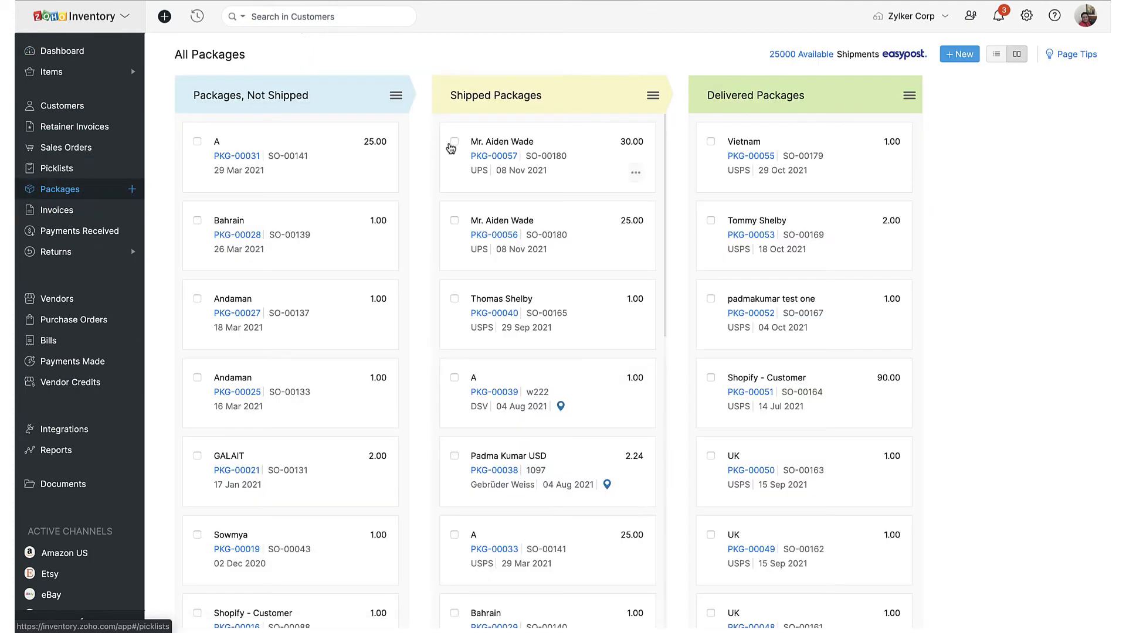
pyautogui.moveTo(570, 225)
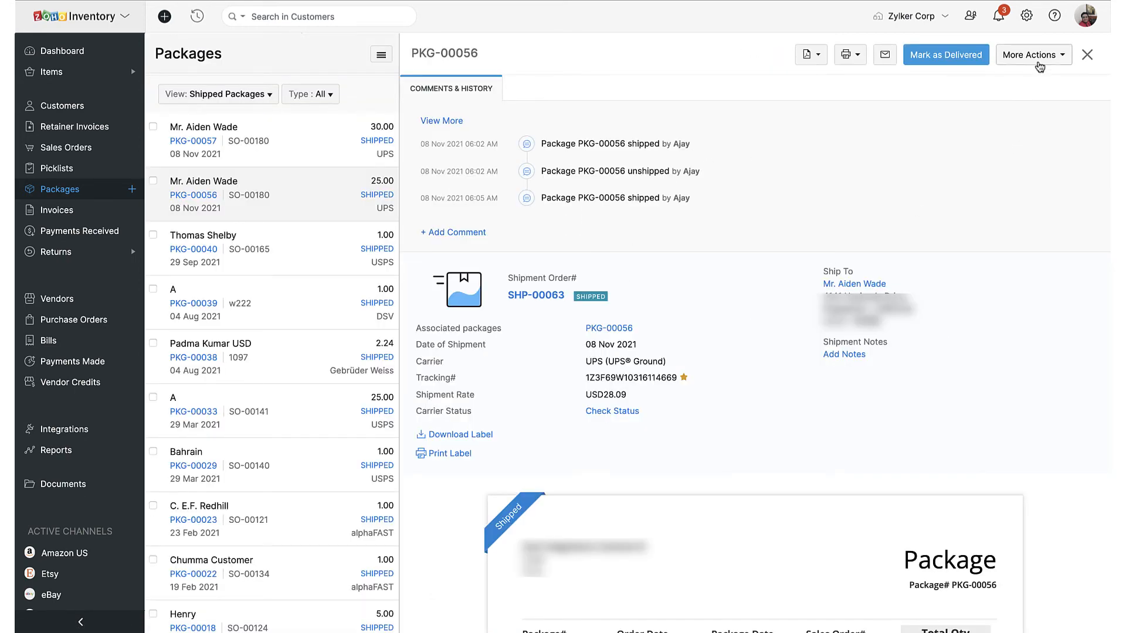
# Delete PKG-00056's UPS shipment from More Actions, voiding it so it returns to Not Shipped.
pyautogui.click(1033, 54)
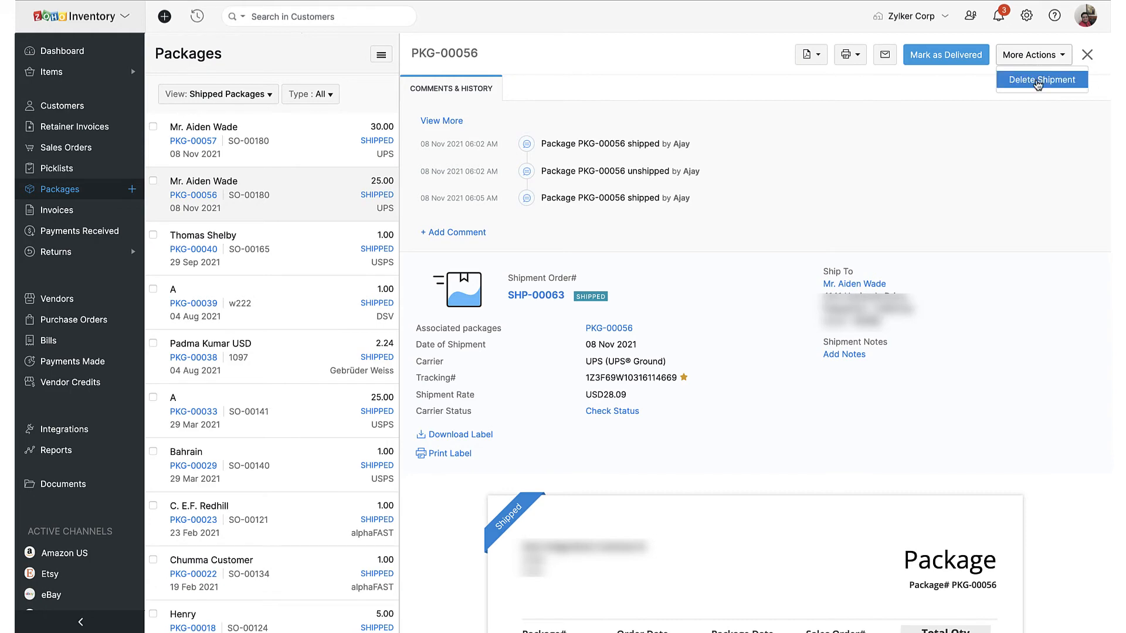
pyautogui.click(1040, 79)
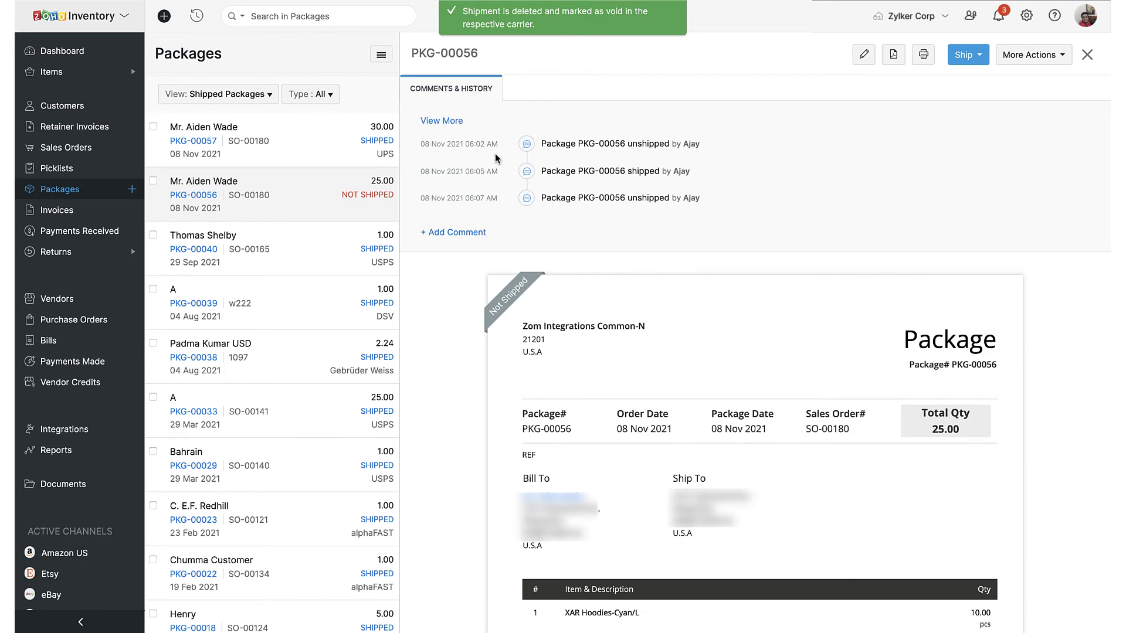
pyautogui.moveTo(364, 170)
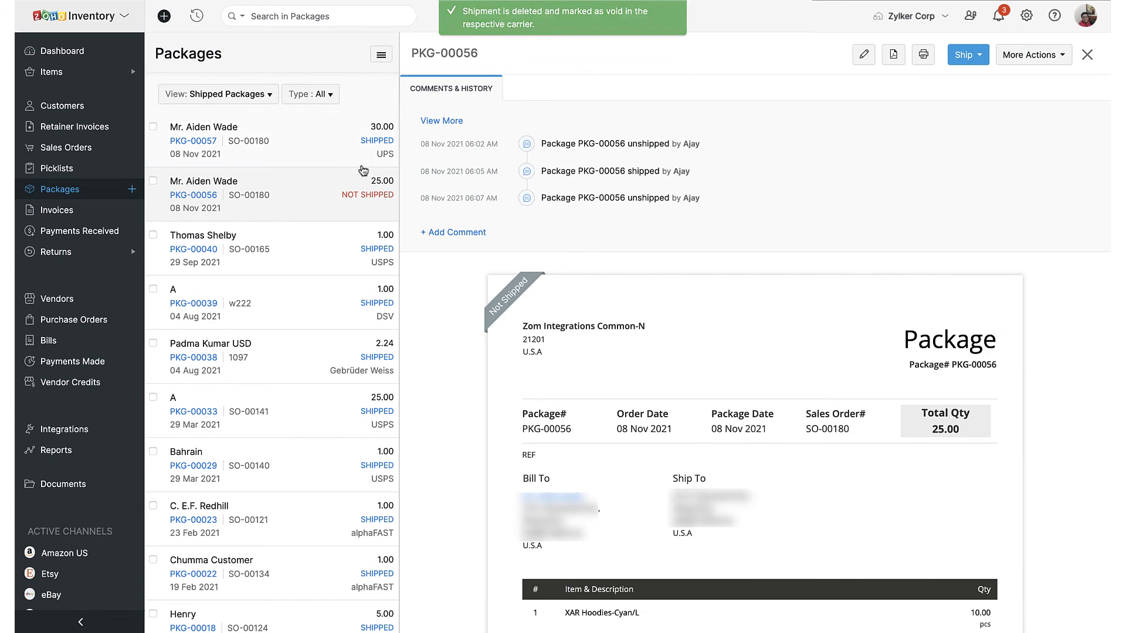